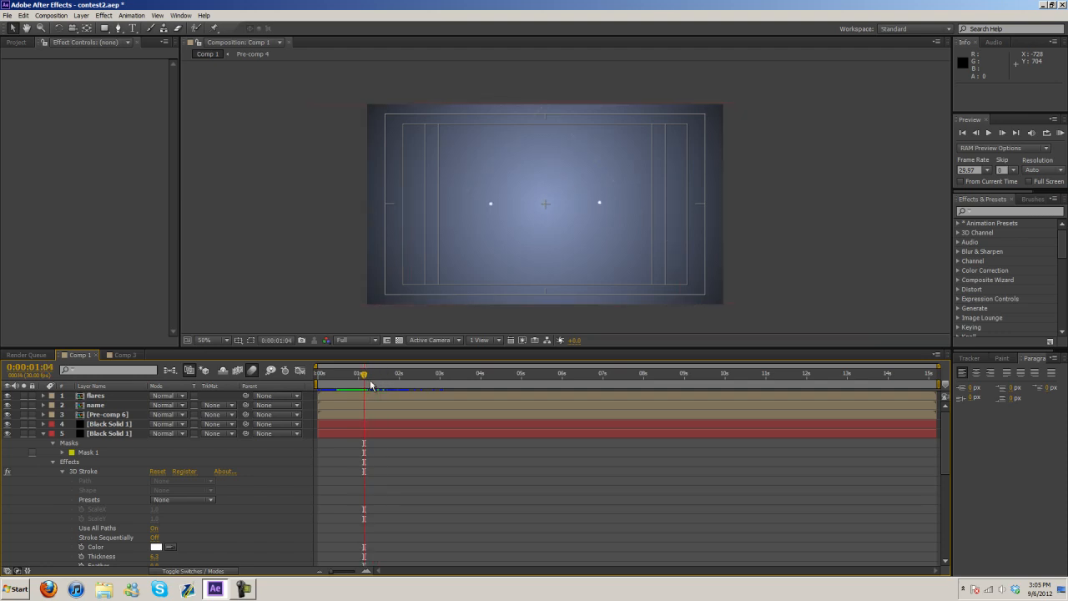
pyautogui.moveTo(371, 384)
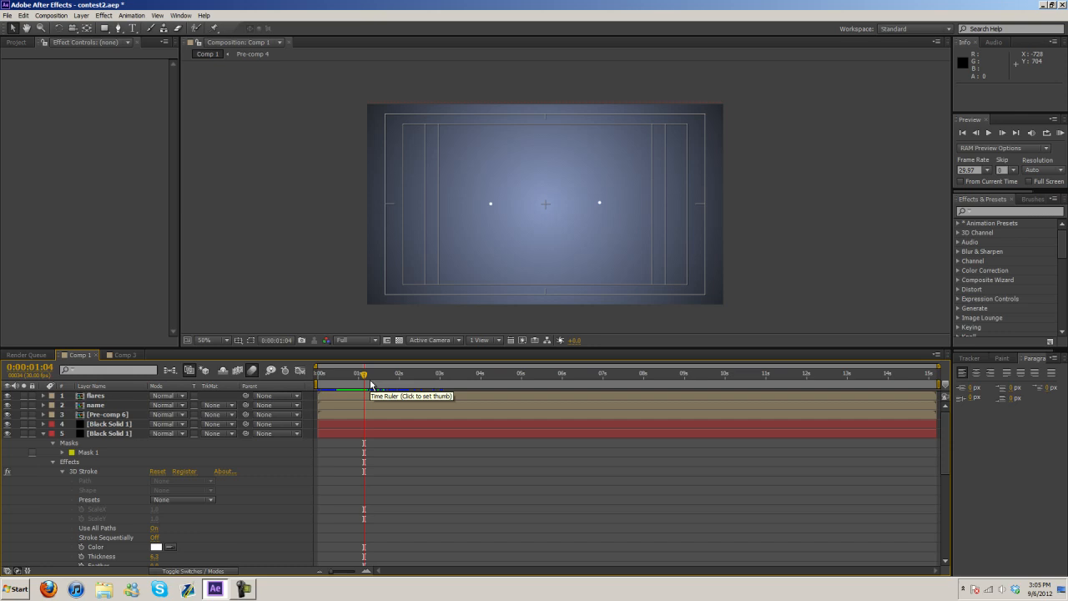
pyautogui.moveTo(367, 378)
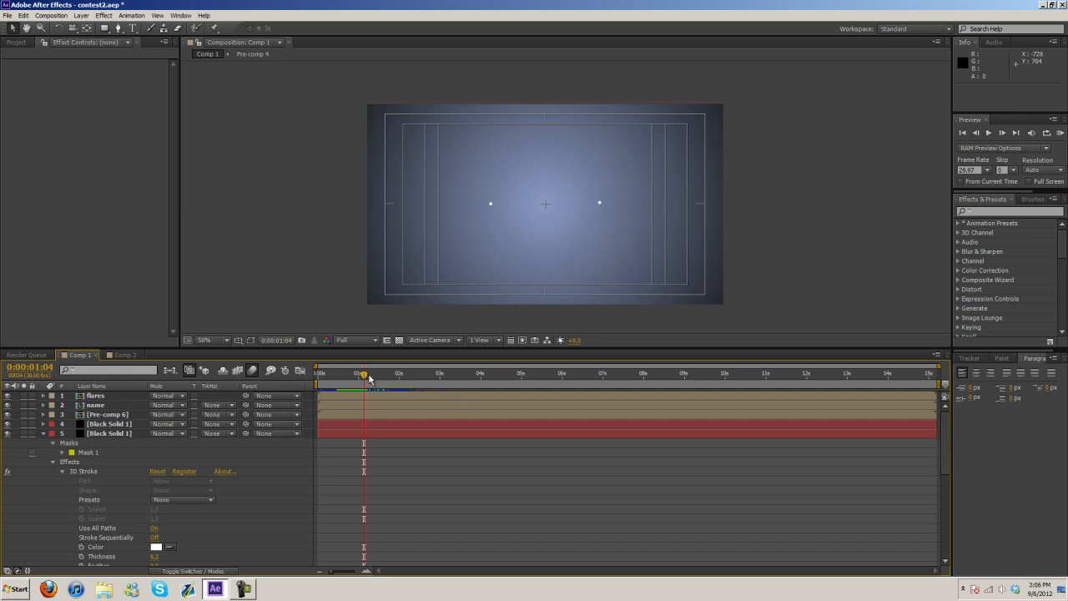
# Add a new white solid layer to Comp 3
pyautogui.moveTo(364, 373); pyautogui.dragTo(384, 374)
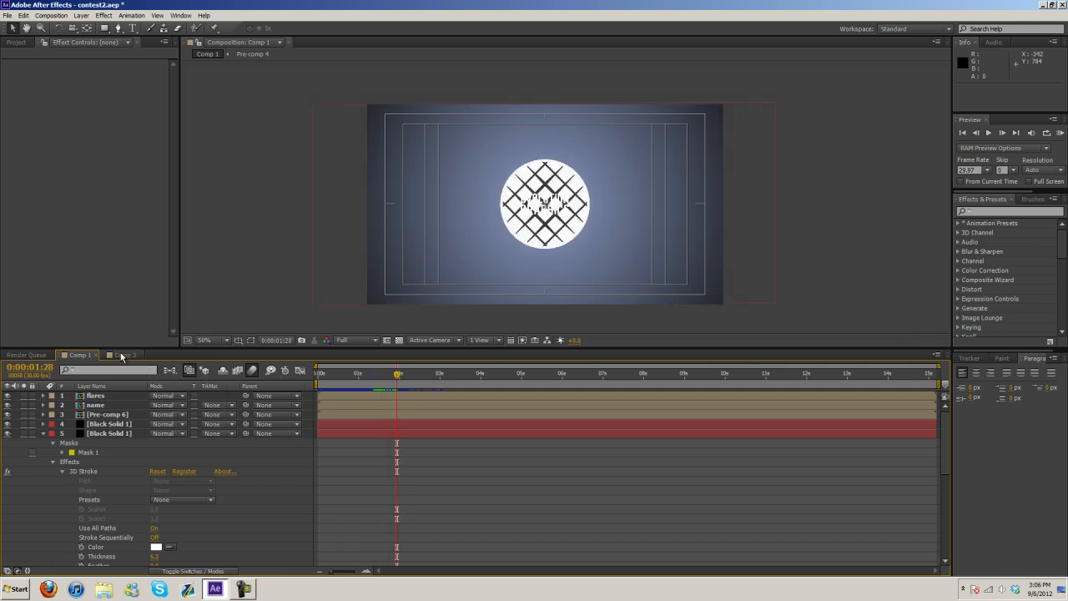
pyautogui.click(120, 354)
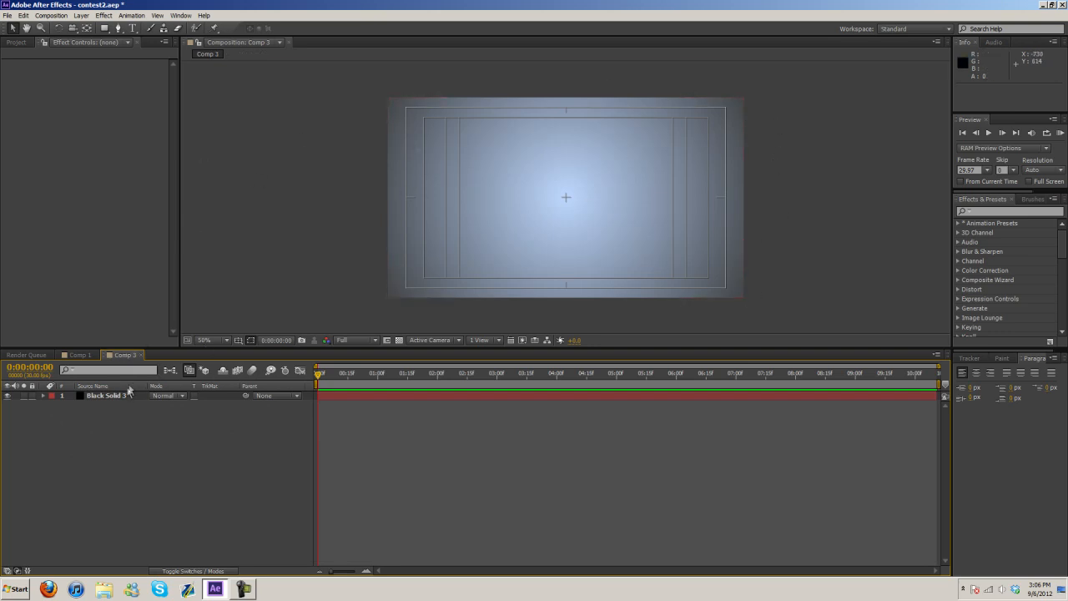
pyautogui.click(82, 15)
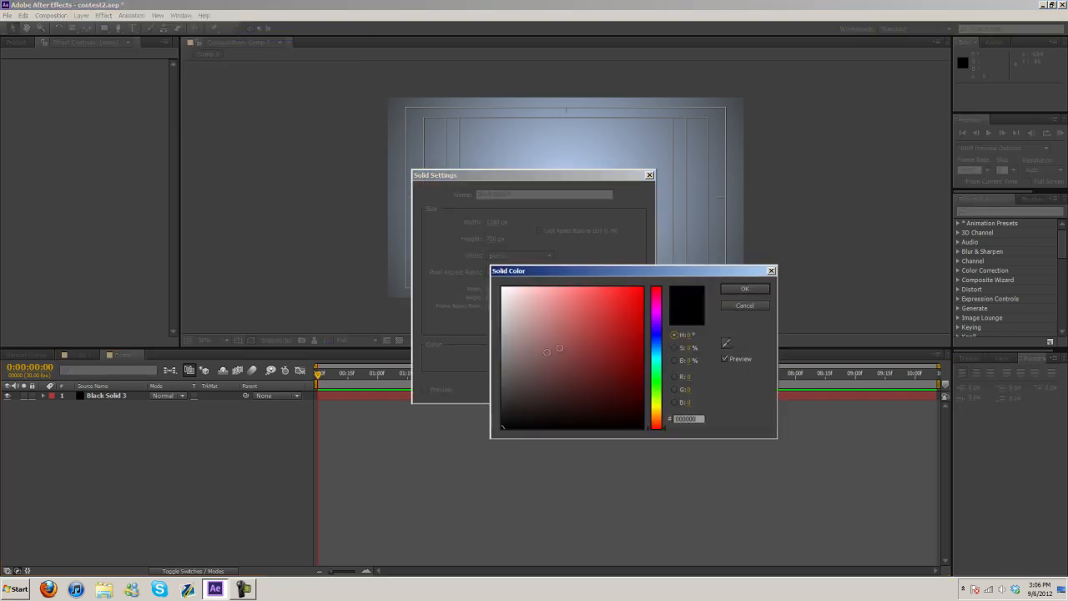
pyautogui.click(744, 288)
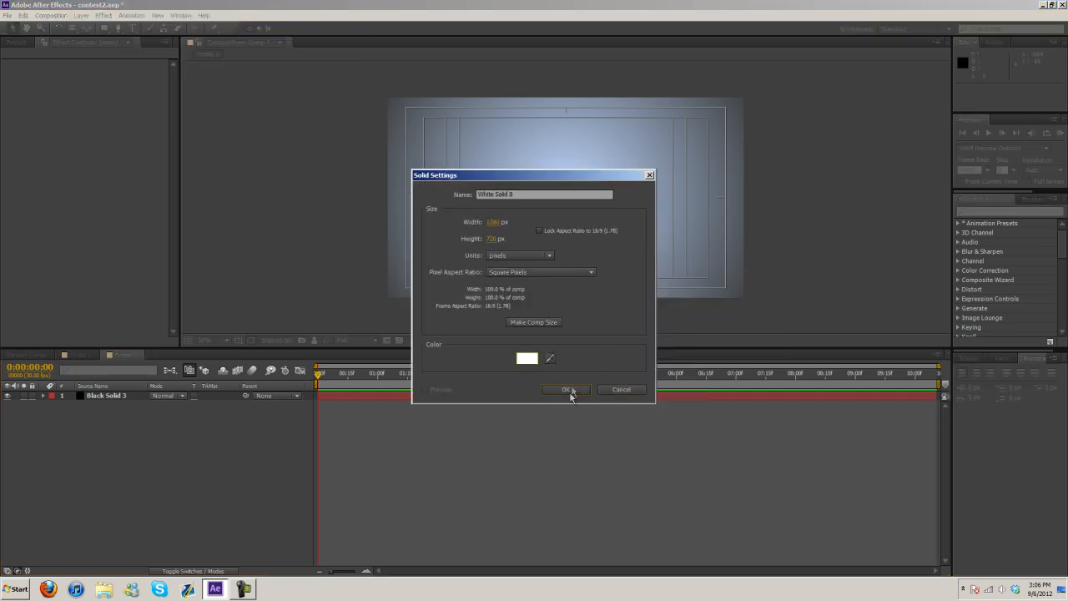
pyautogui.click(564, 389)
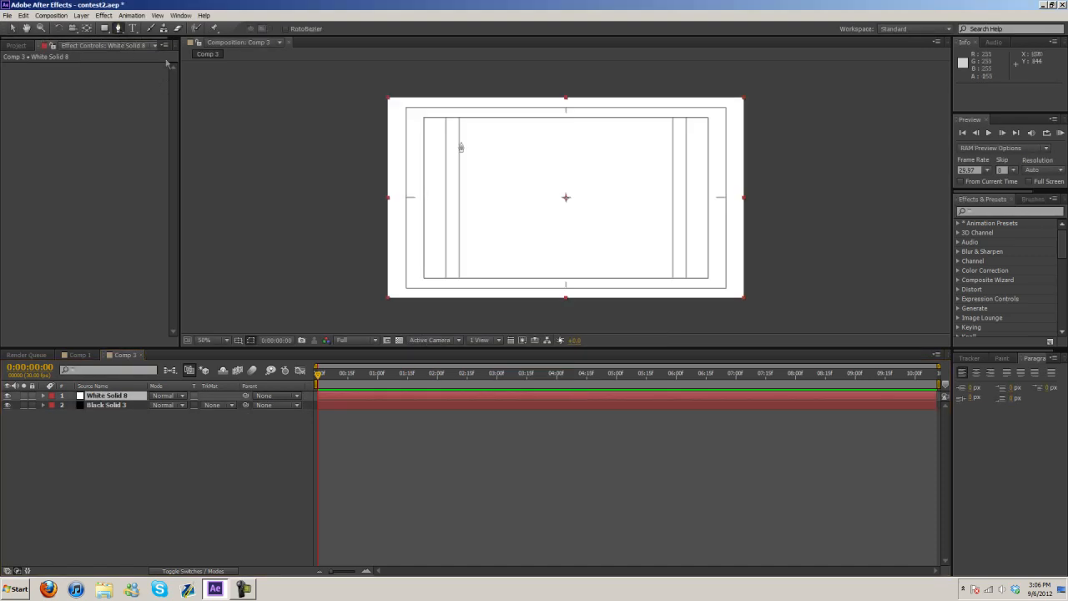
pyautogui.moveTo(564, 159)
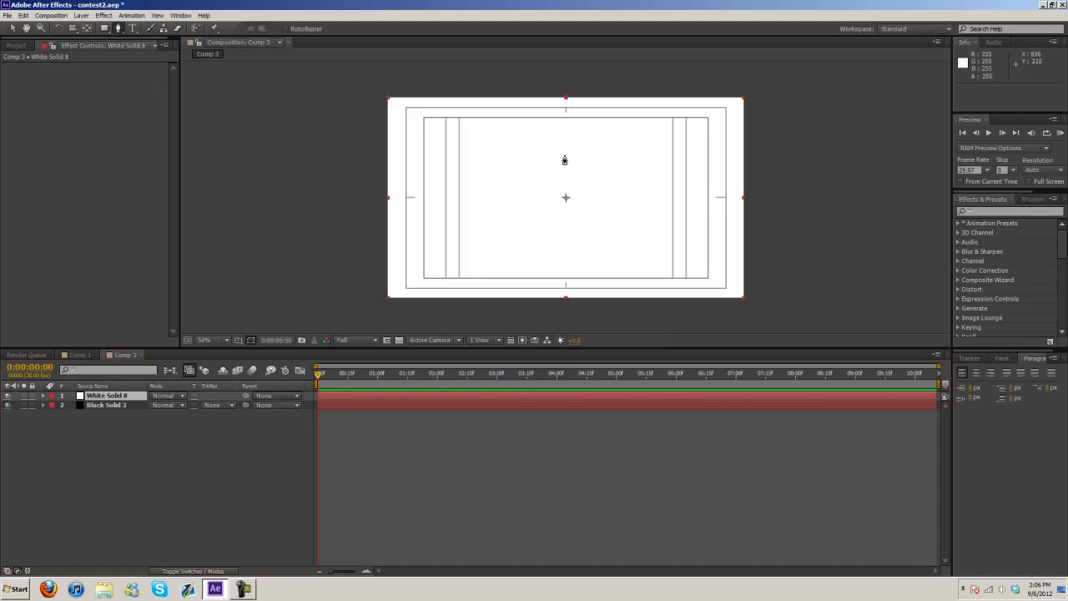
# Draw a curved mask path on the white solid with the Pen tool
pyautogui.click(562, 157)
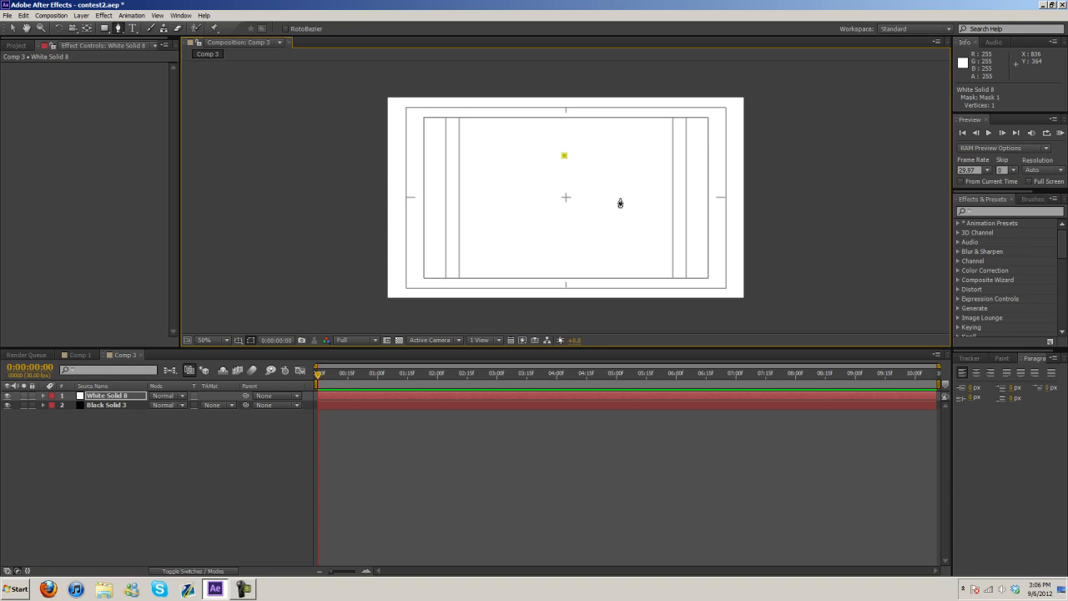
pyautogui.moveTo(618, 200)
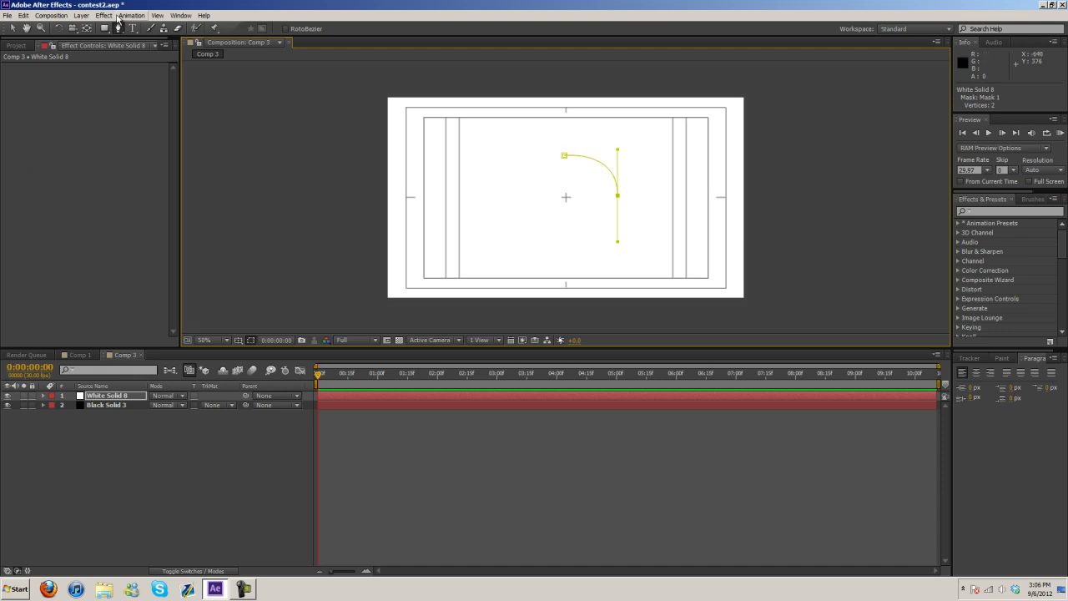
pyautogui.click(103, 17)
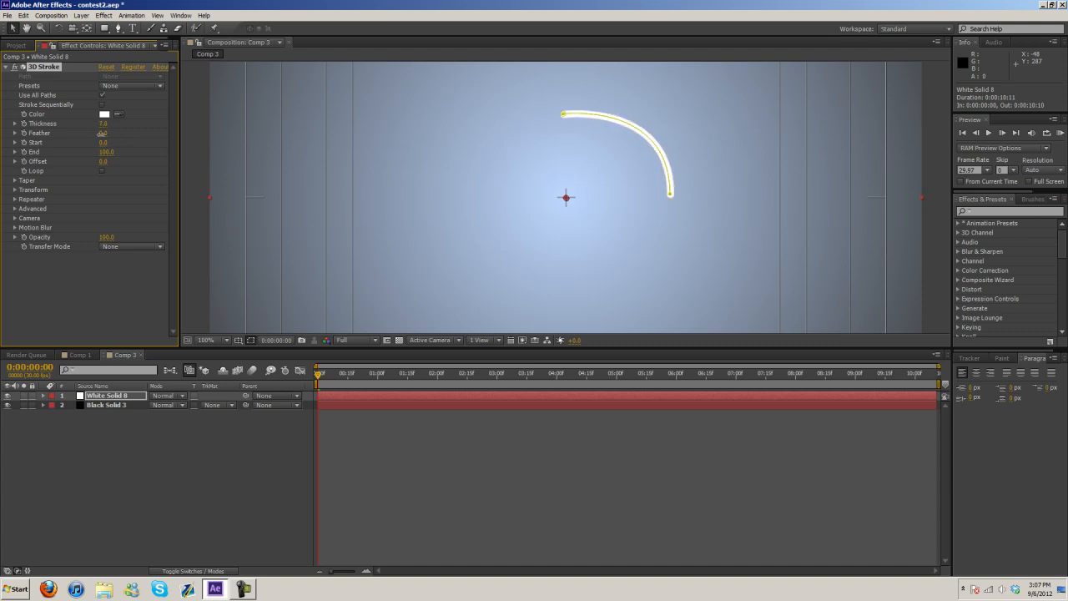
# Enable Taper on the 3D Stroke and adjust it so the white arc thins toward its ends
pyautogui.click(10, 180)
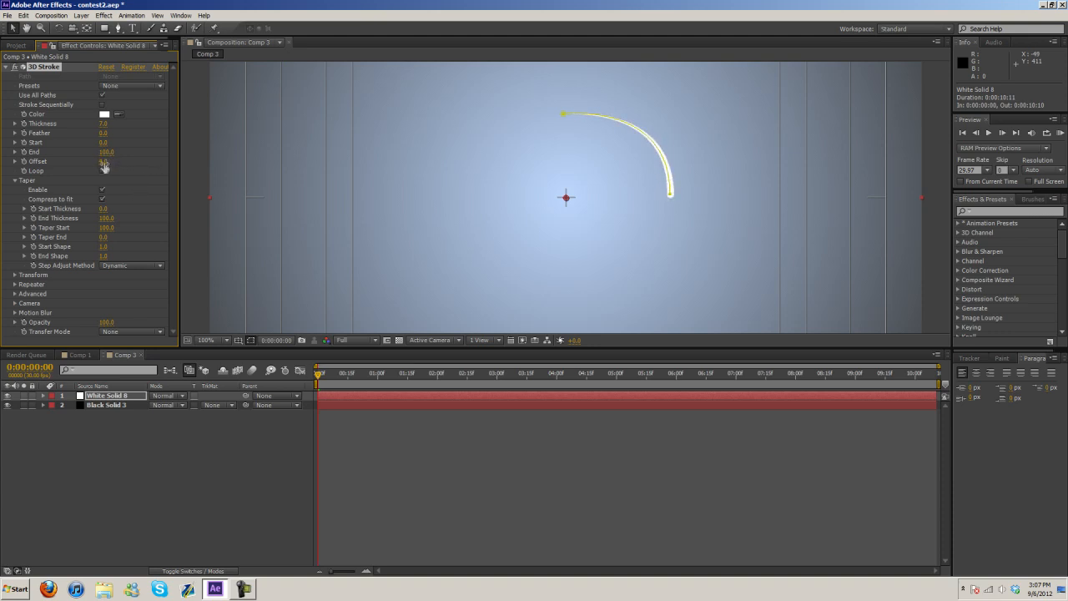
pyautogui.moveTo(107, 160); pyautogui.dragTo(107, 167)
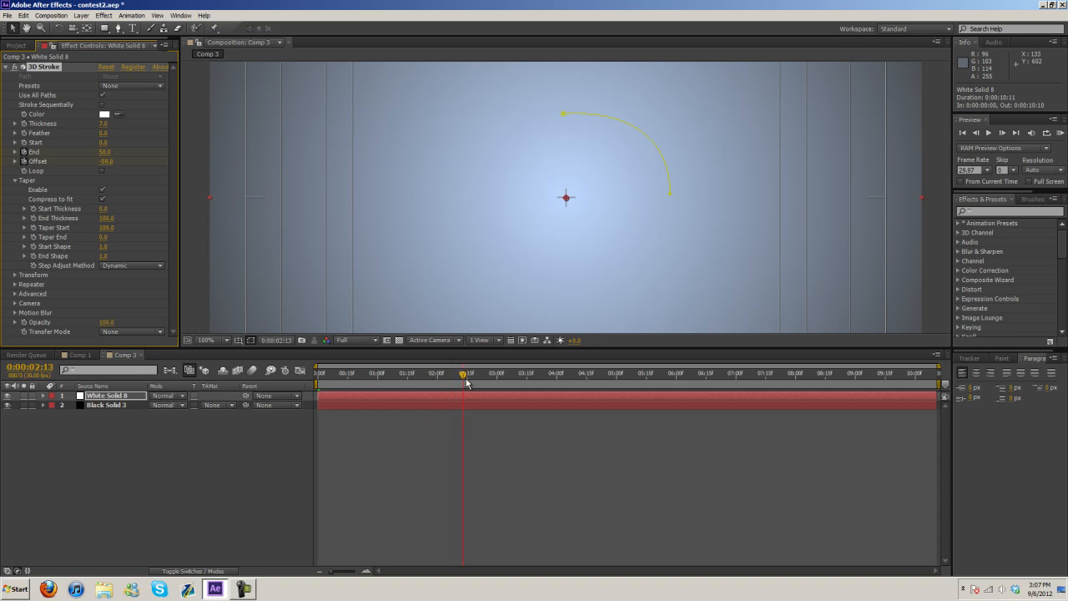
# Scrub the timeline to preview the arc before deleting the White Solid layer
pyautogui.moveTo(464, 374); pyautogui.dragTo(377, 374)
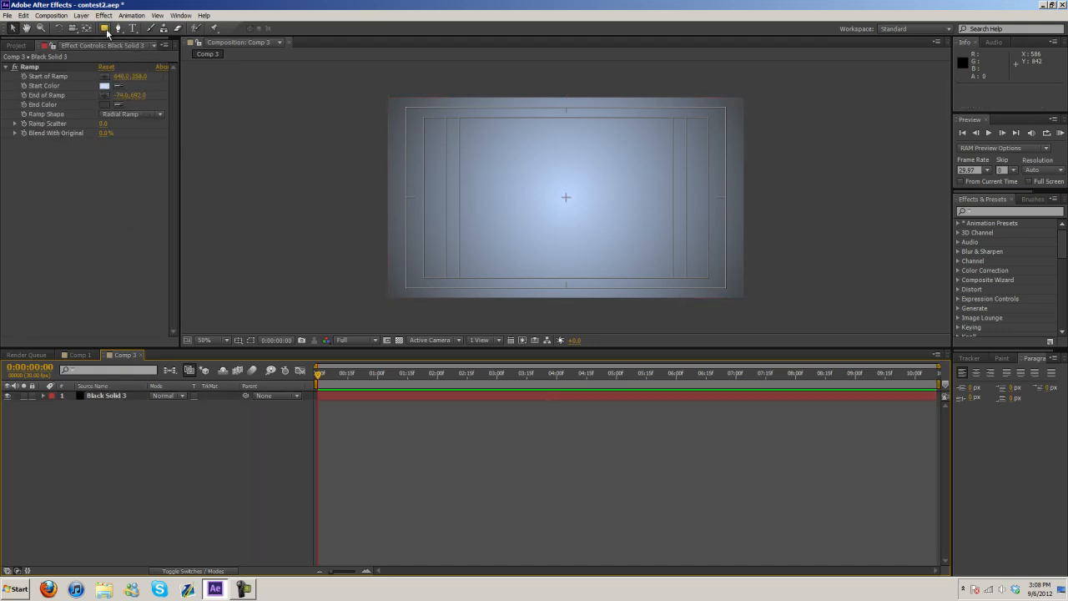
# Draw a centred circle with the Ellipse tool and give it a fill and a blue stroke
pyautogui.click(122, 30)
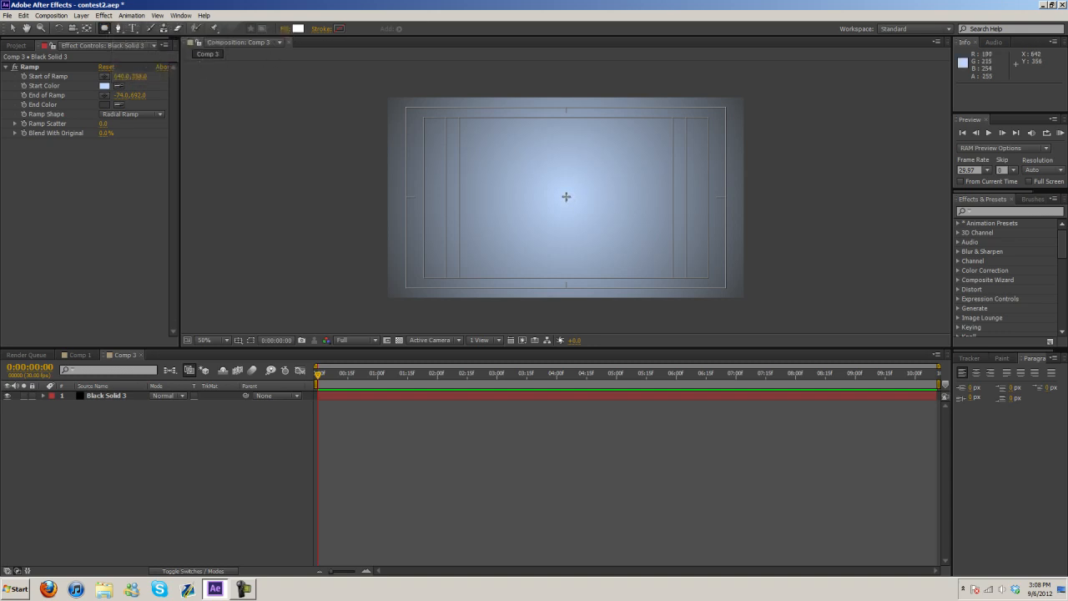
pyautogui.moveTo(541, 180); pyautogui.dragTo(571, 203)
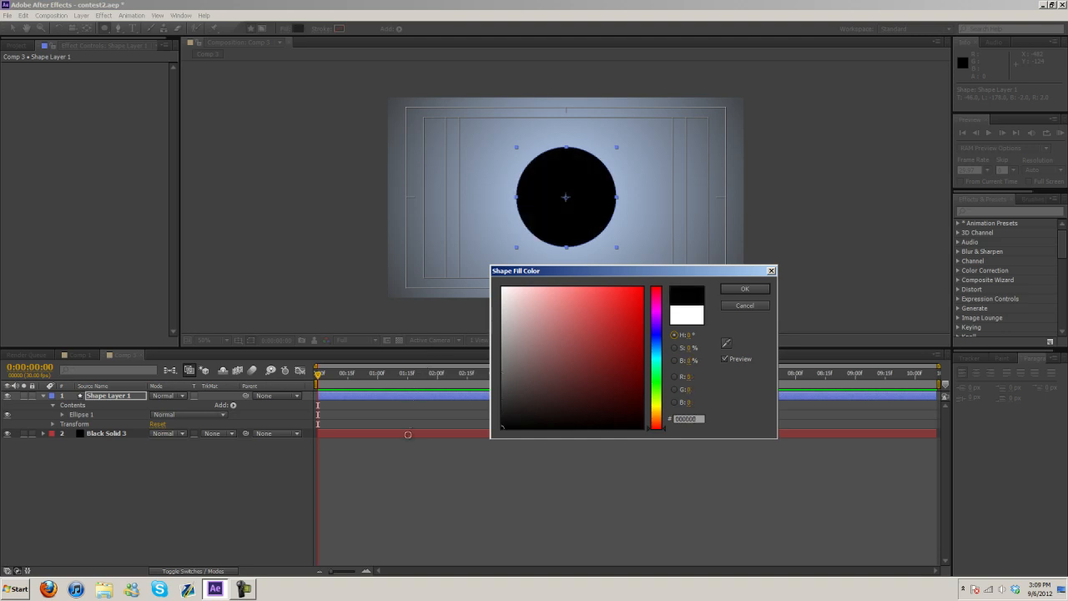
pyautogui.click(552, 327)
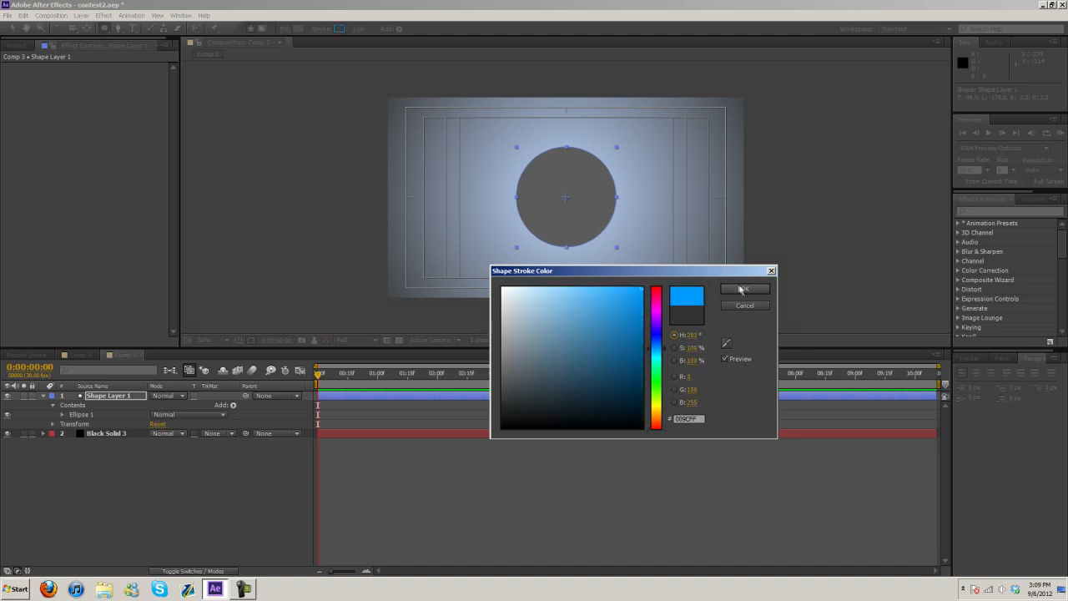
pyautogui.click(744, 289)
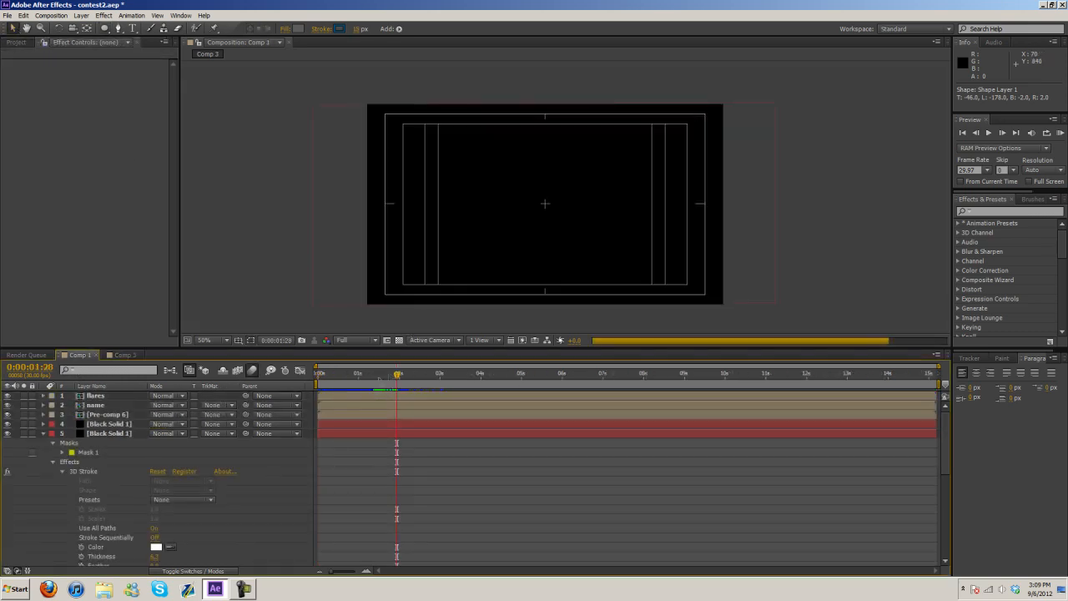
pyautogui.click(407, 374)
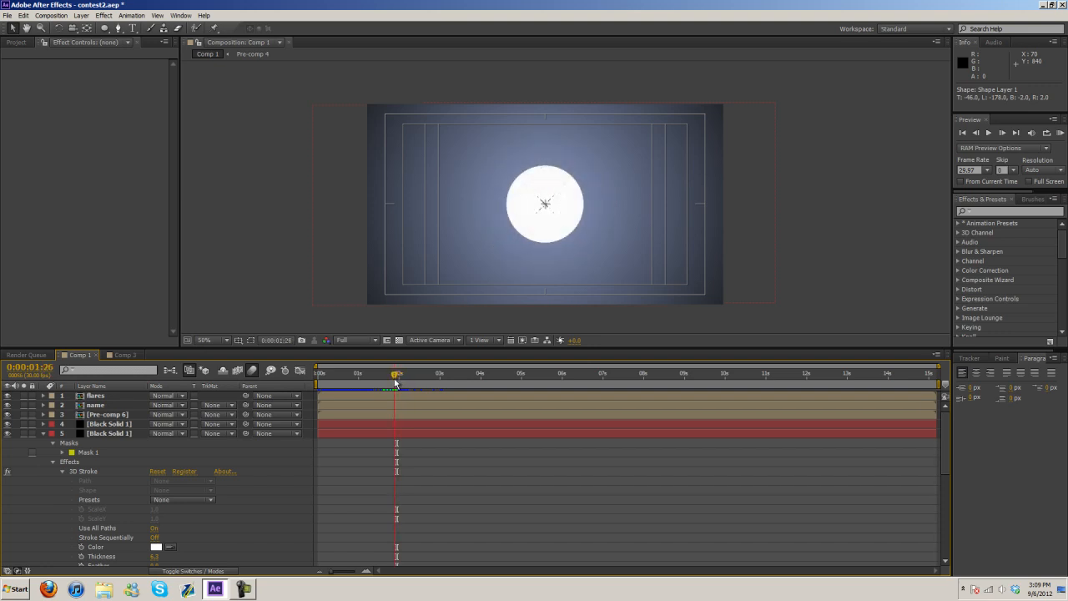
pyautogui.moveTo(395, 373); pyautogui.dragTo(398, 374)
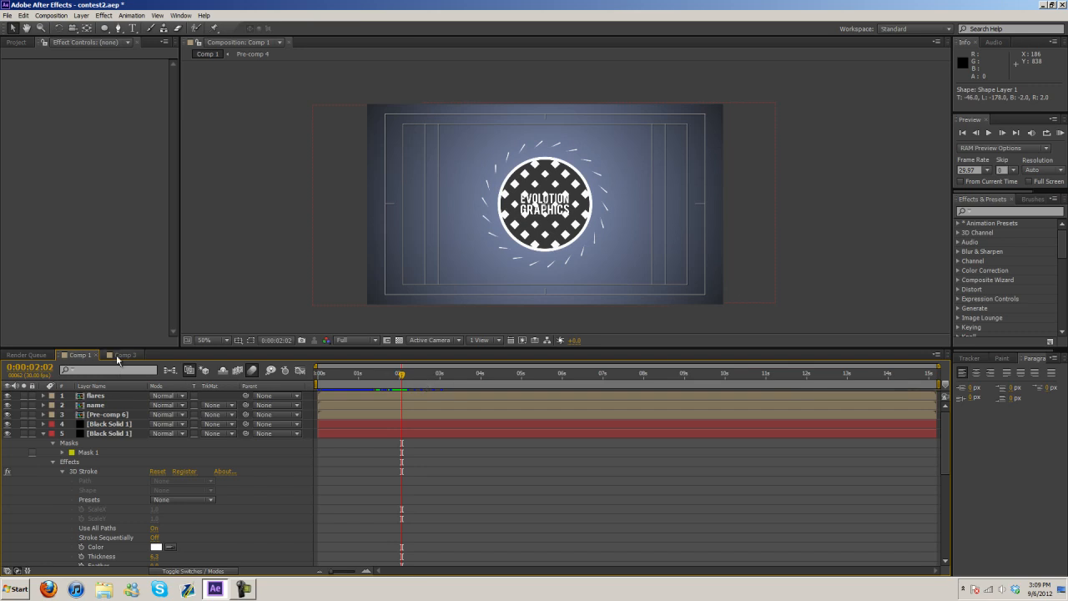
pyautogui.click(123, 354)
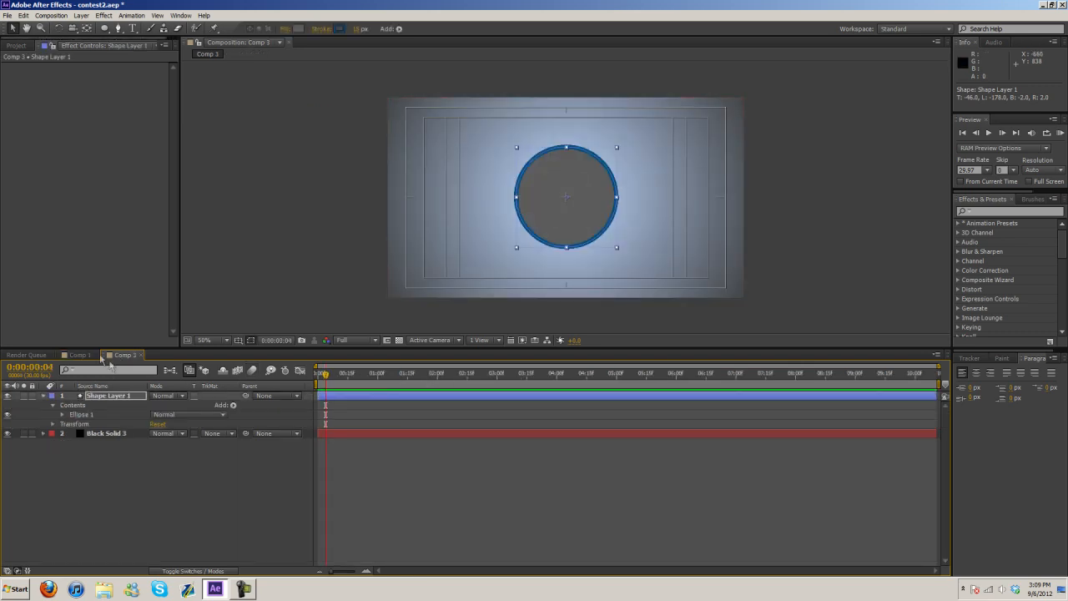
pyautogui.click(77, 353)
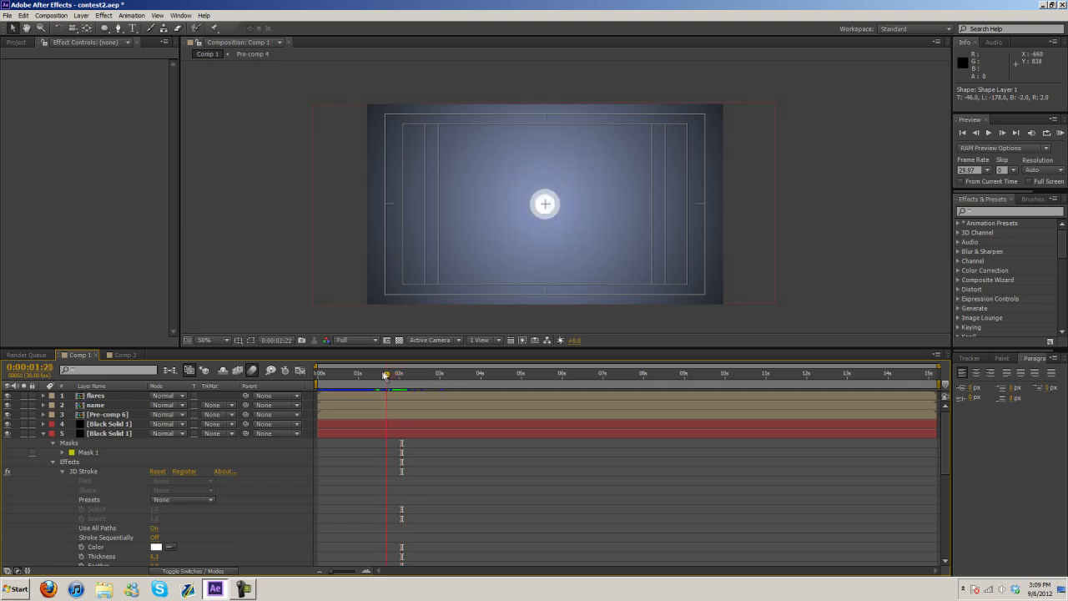
# Fill the duplicated circle with white and remove its outline
pyautogui.moveTo(385, 374); pyautogui.dragTo(401, 374)
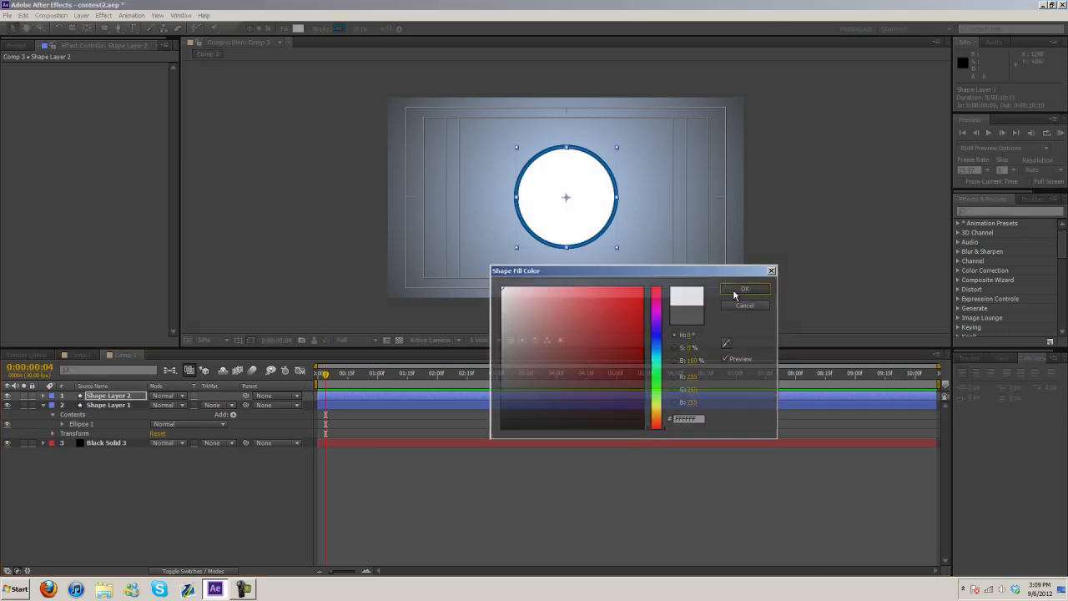
pyautogui.click(744, 289)
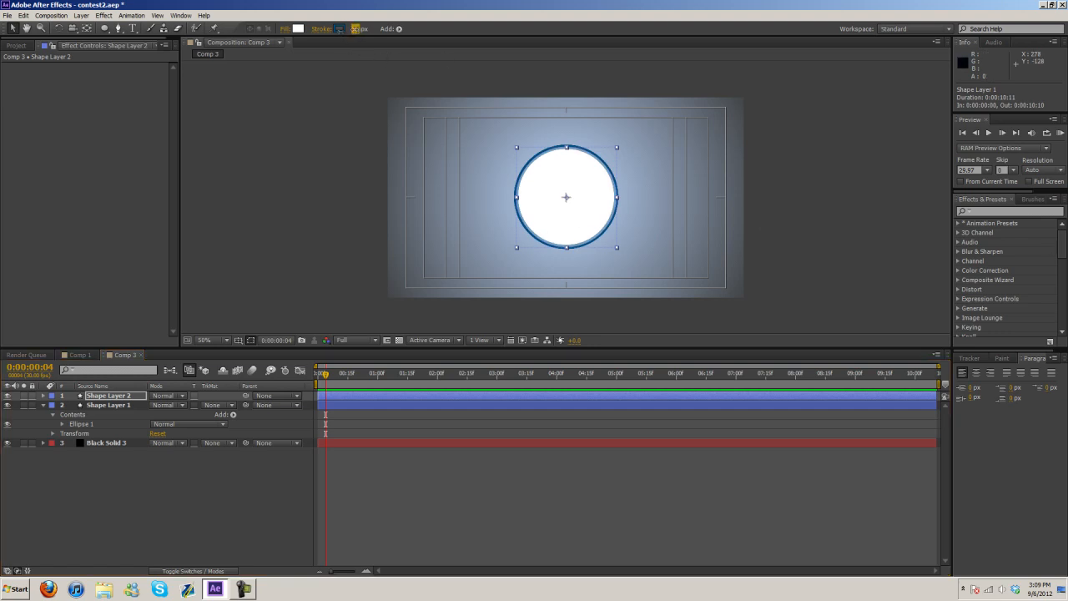
pyautogui.click(324, 28)
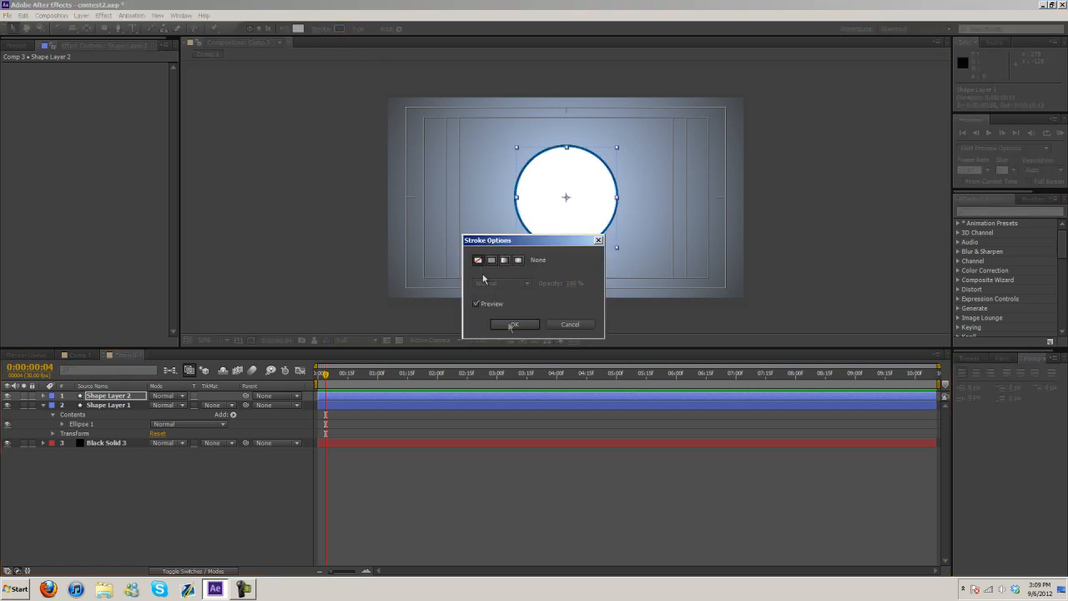
pyautogui.click(514, 324)
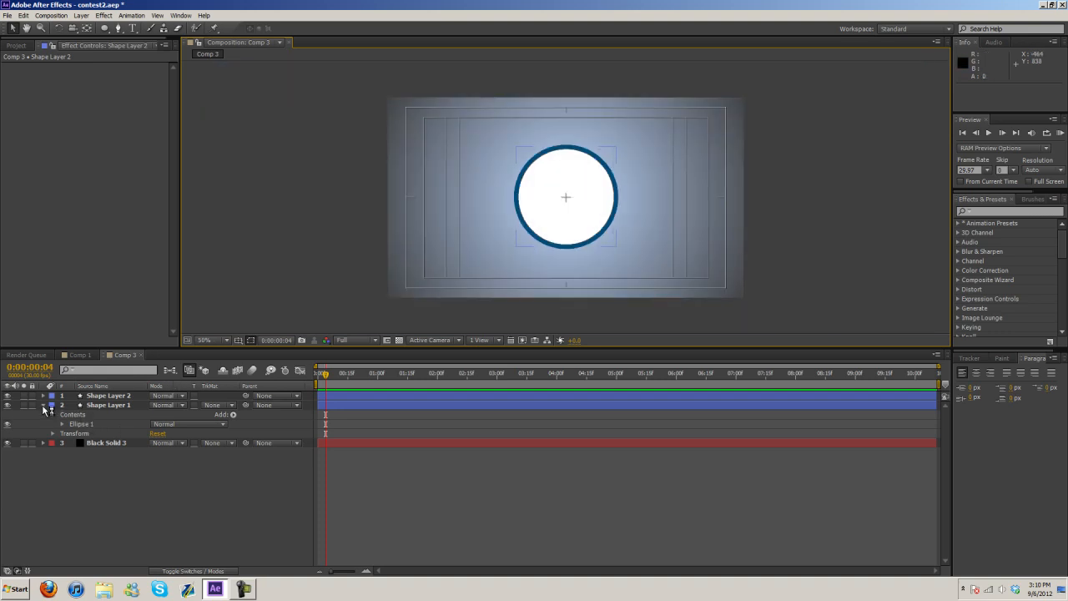
# Expand Shape Layer 1's contents and set the inner circle's fill to white
pyautogui.click(43, 396)
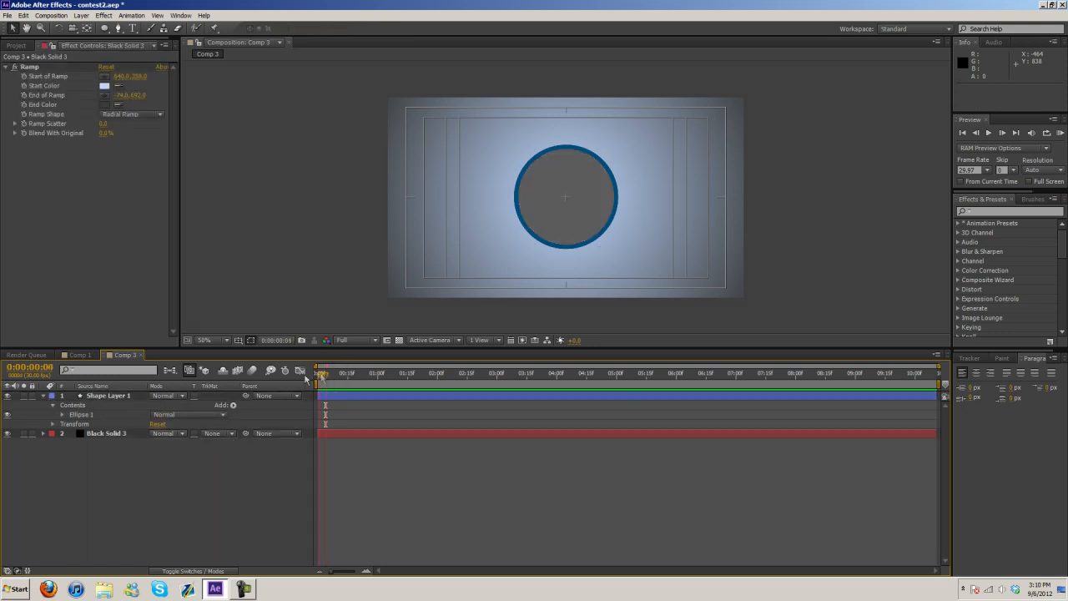
pyautogui.click(54, 423)
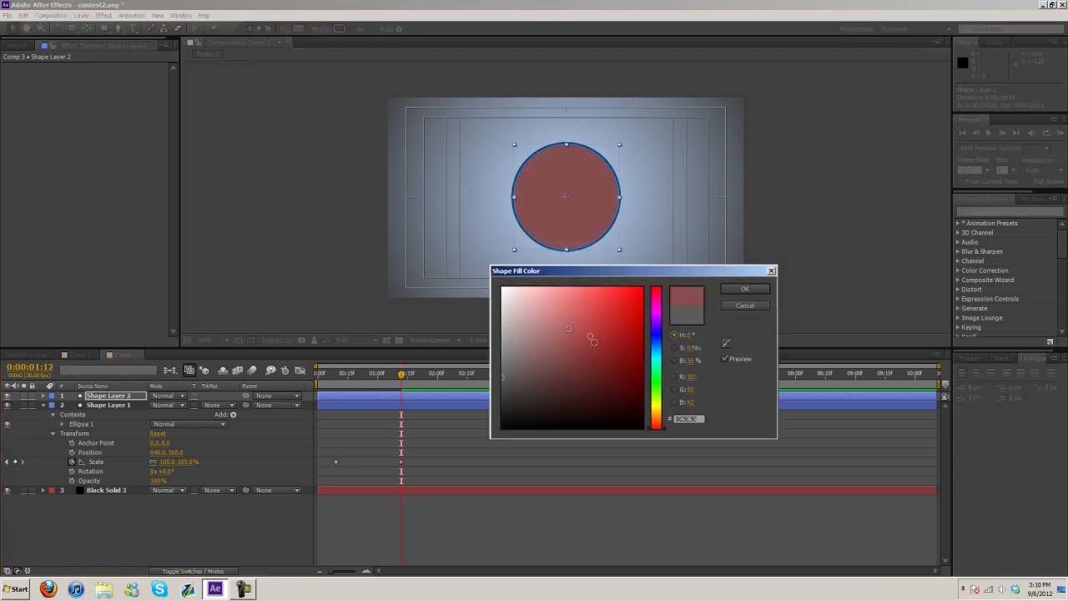
pyautogui.click(744, 287)
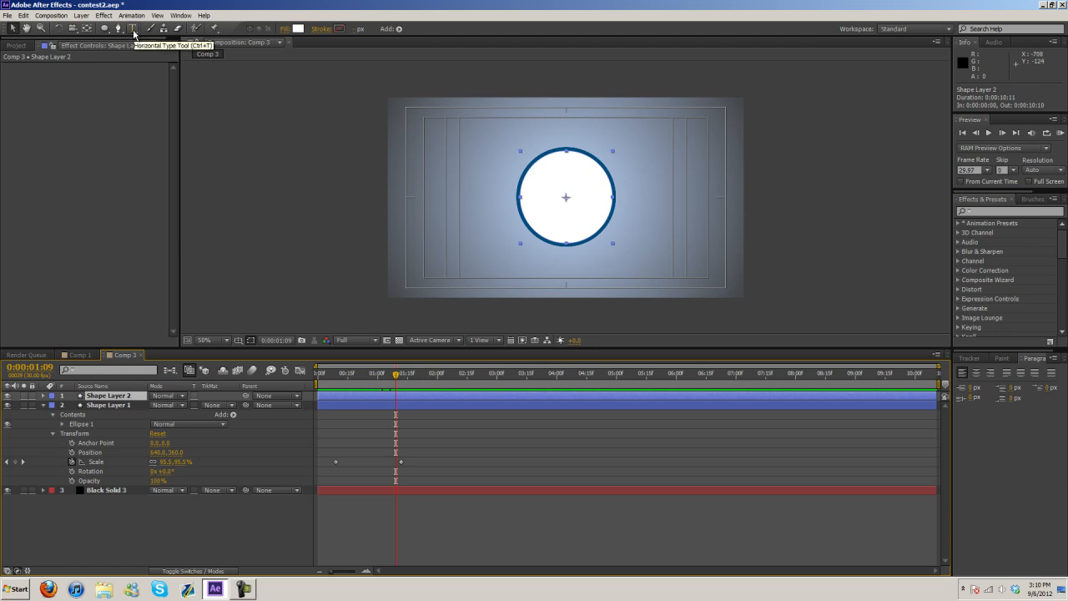
# Add a D2AP text layer inside the white circle with the Horizontal Type tool
pyautogui.click(134, 29)
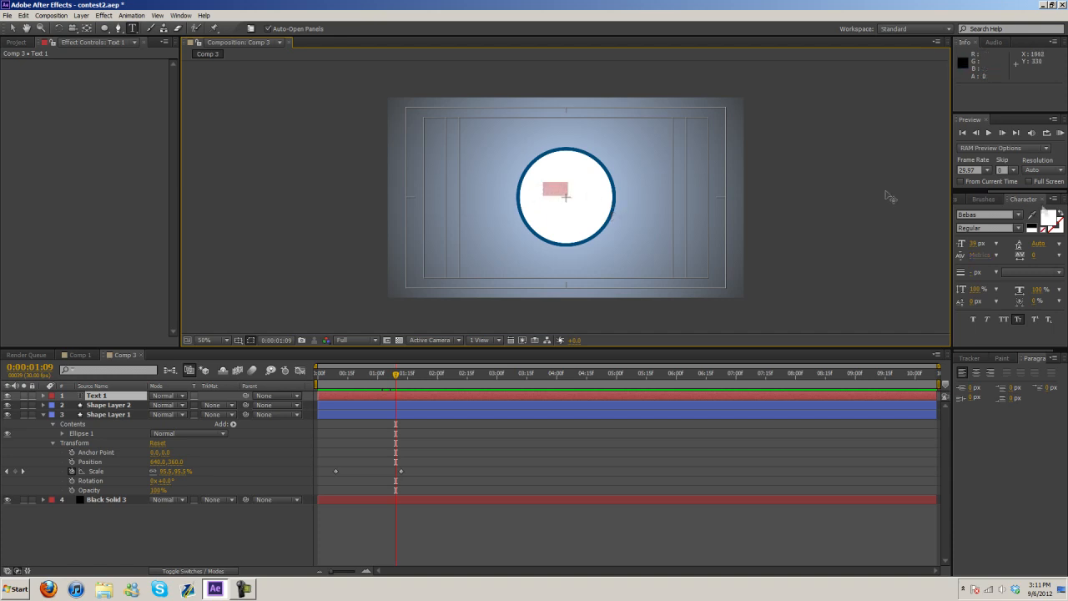
pyautogui.click(1018, 227)
pyautogui.write('D2AP')
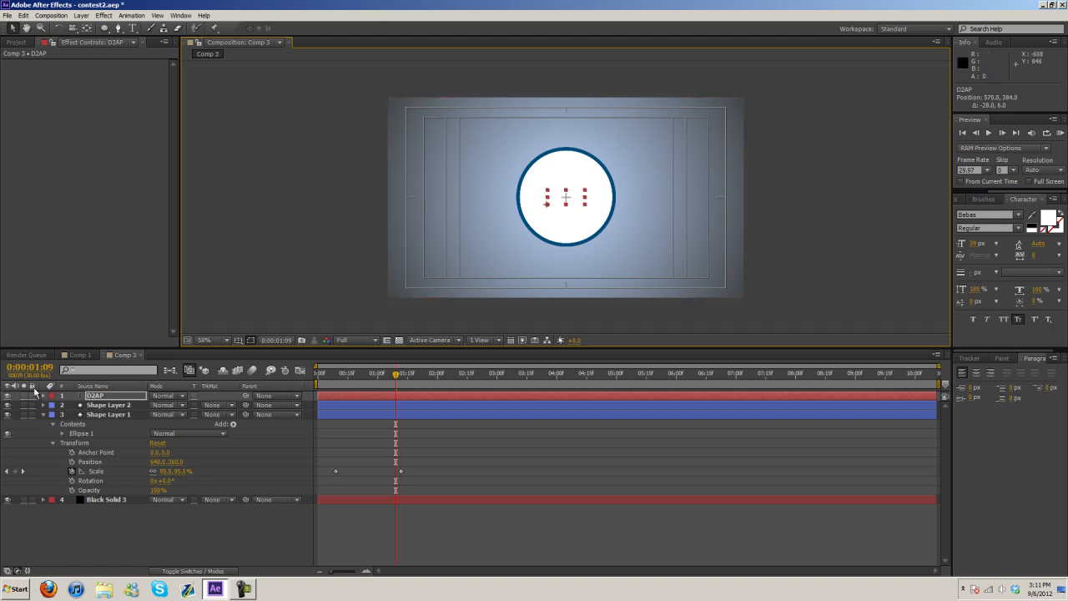
pyautogui.click(46, 396)
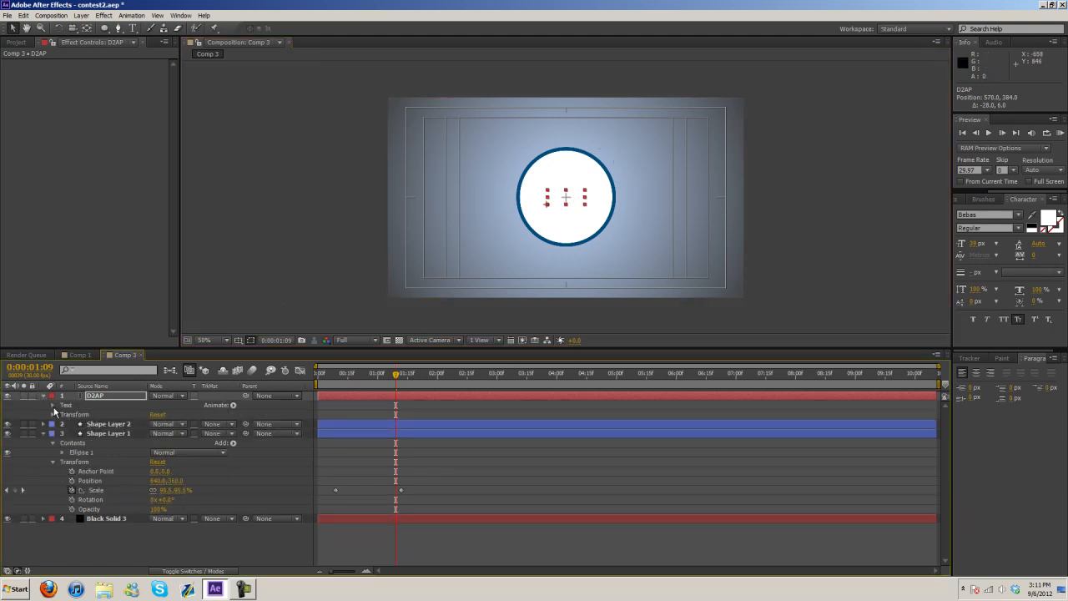
pyautogui.click(54, 406)
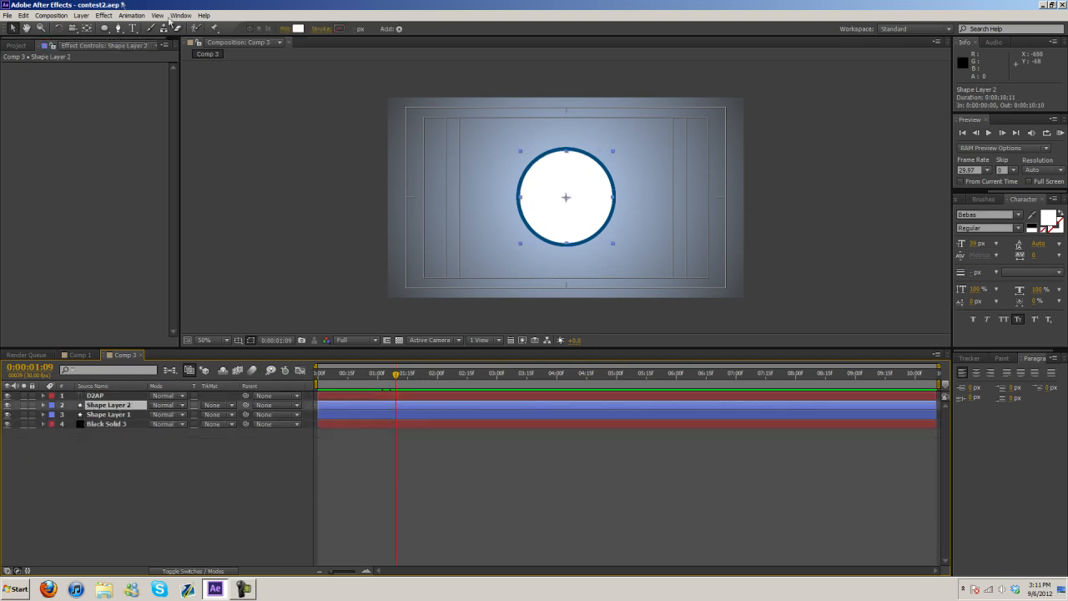
pyautogui.click(99, 14)
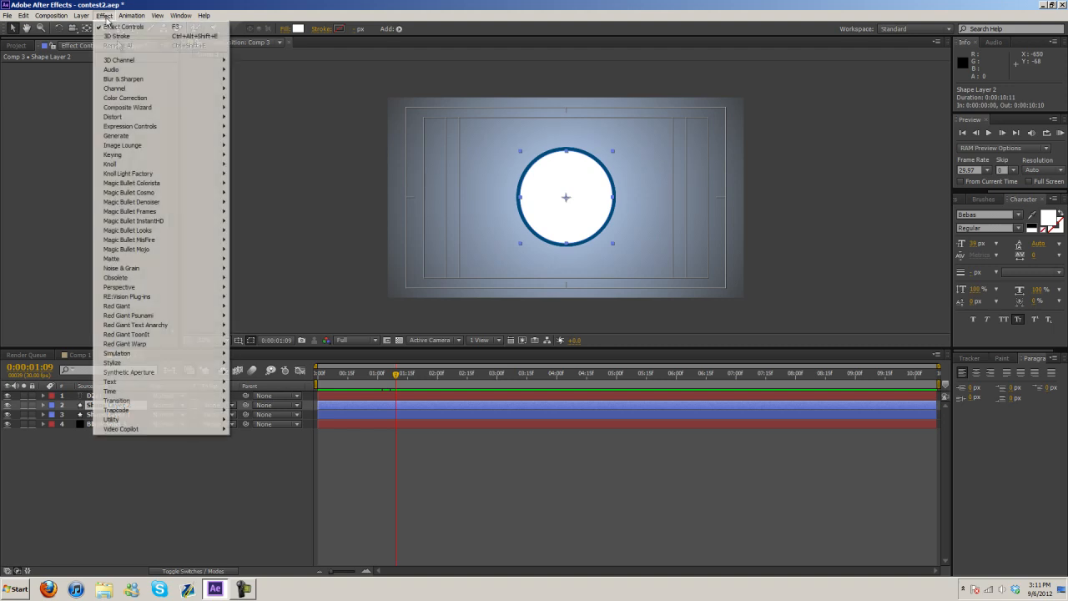
pyautogui.moveTo(117, 401)
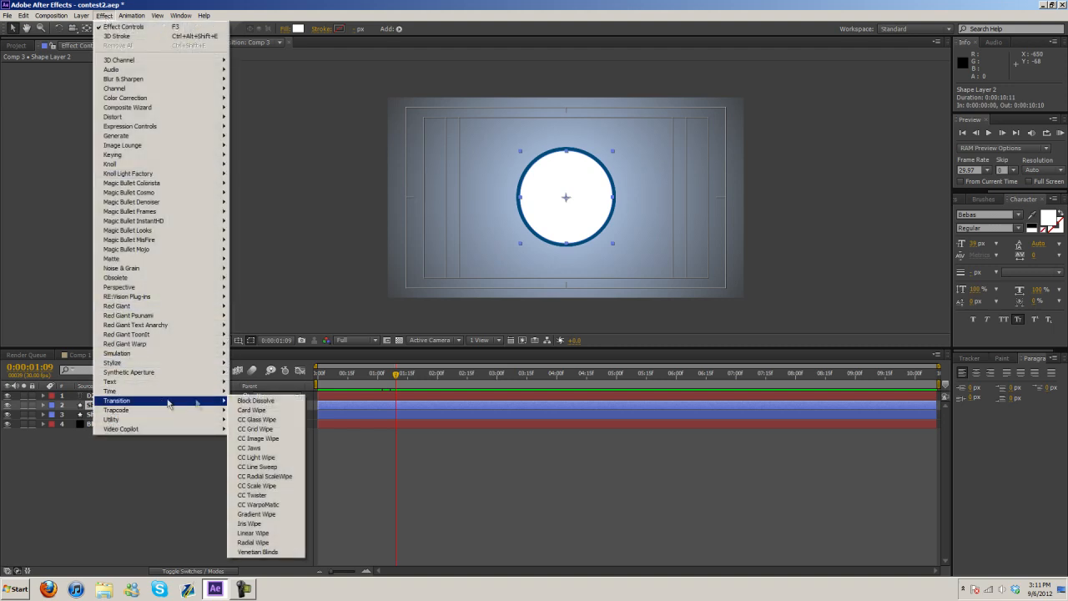
pyautogui.moveTo(265, 418)
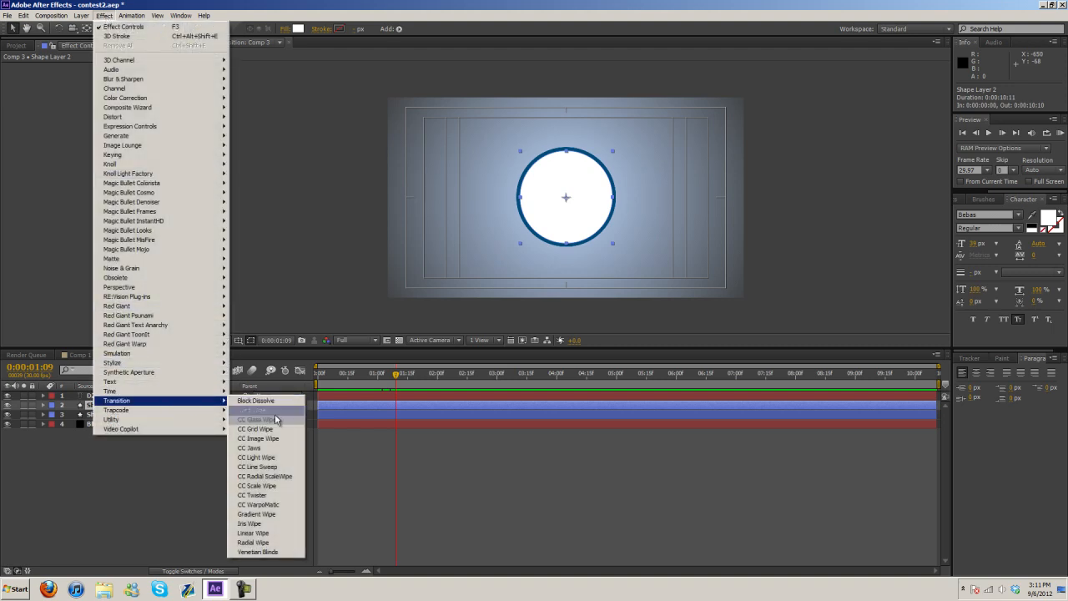
pyautogui.moveTo(276, 428)
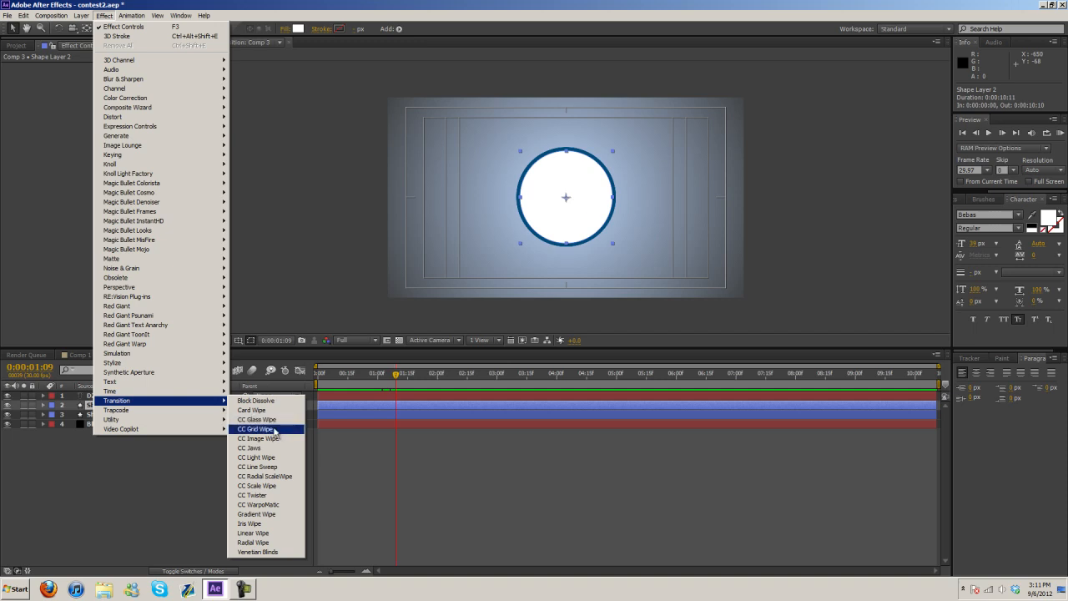
pyautogui.click(253, 418)
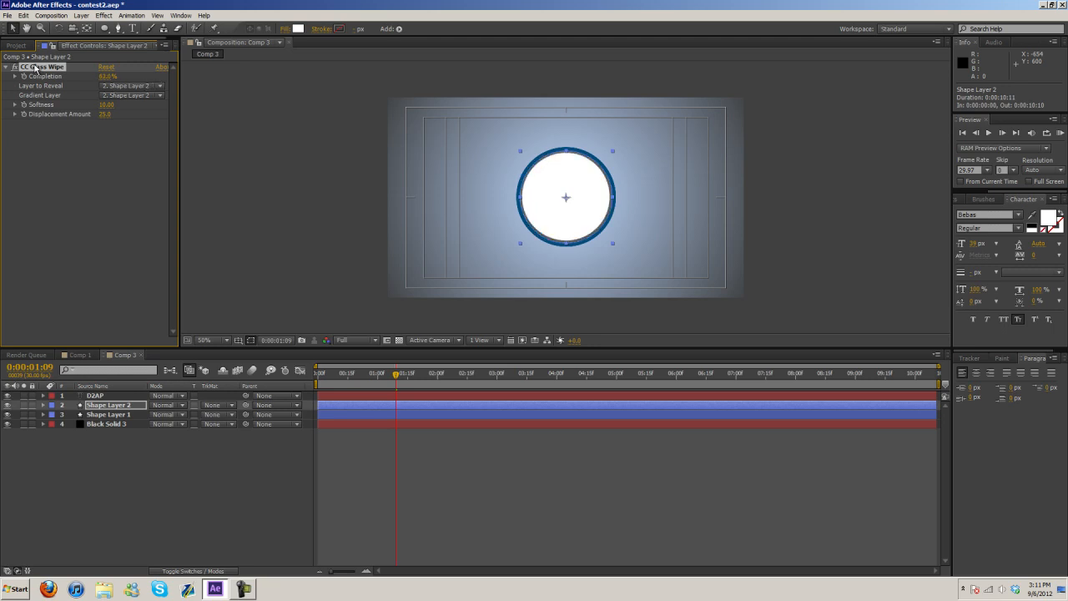
pyautogui.click(77, 354)
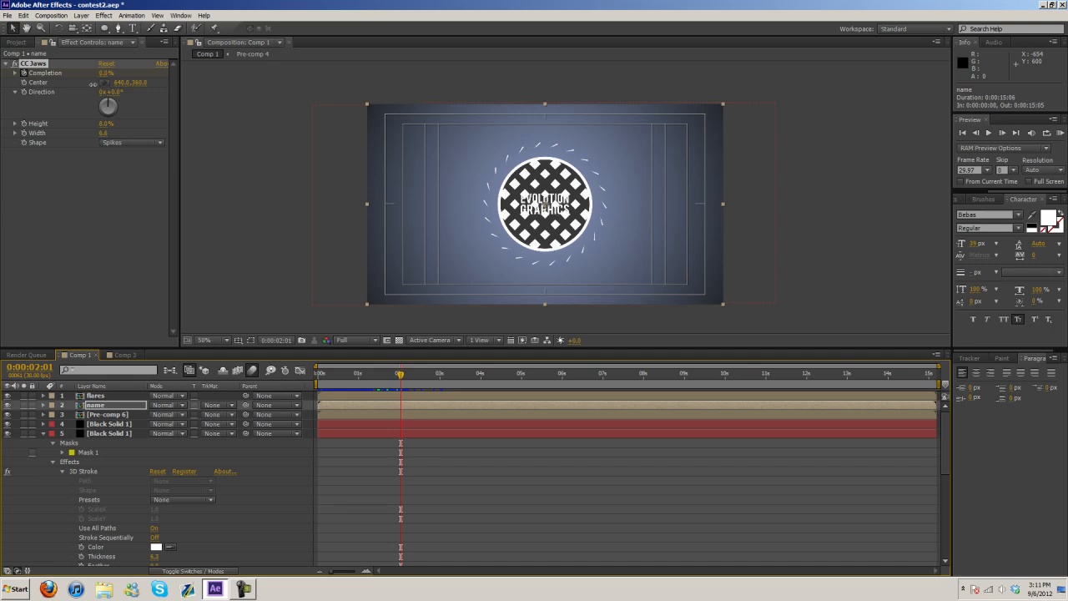
pyautogui.click(97, 395)
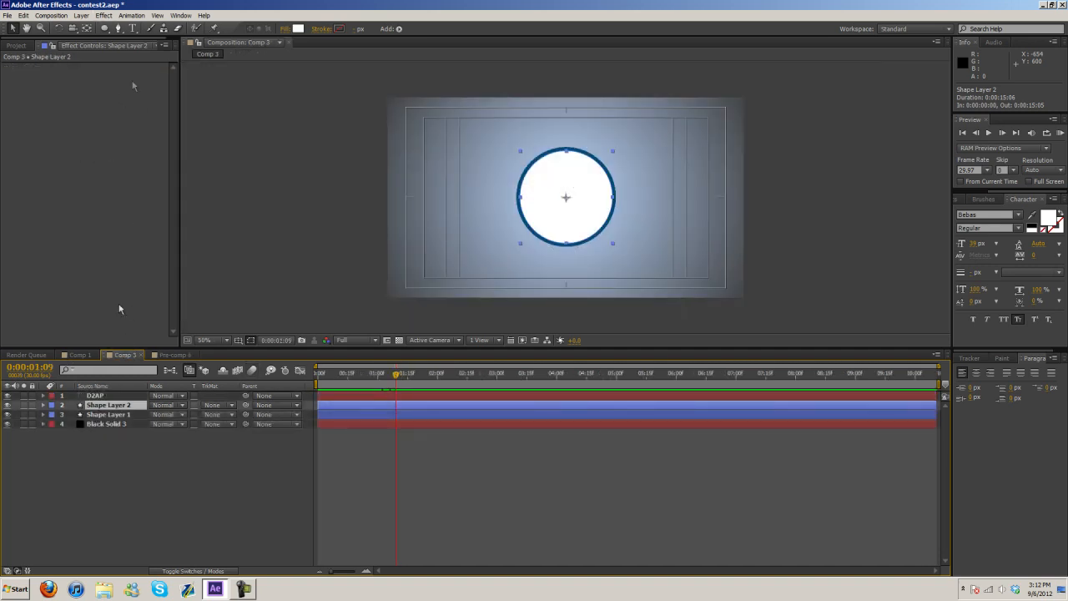
# Apply CC Grid Wipe to the white circle layer and move to a later frame
pyautogui.click(100, 14)
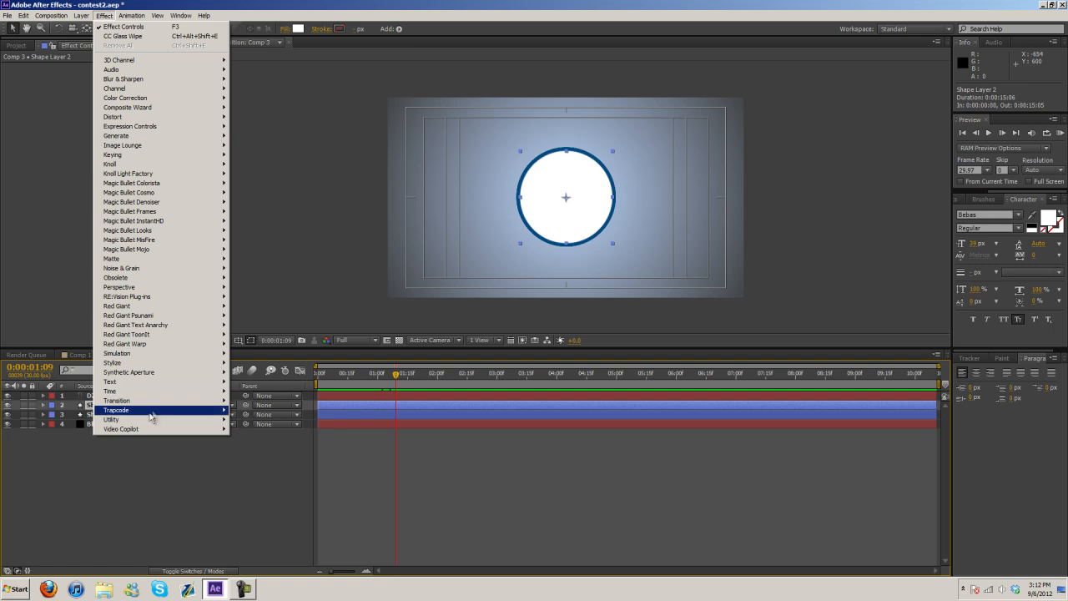
pyautogui.moveTo(117, 401)
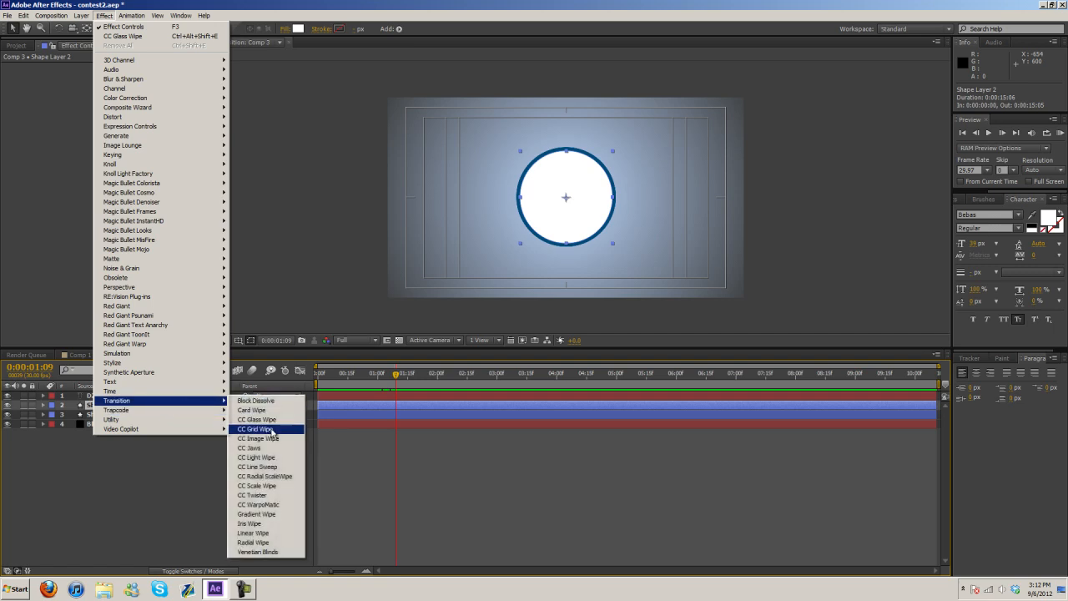
pyautogui.click(254, 428)
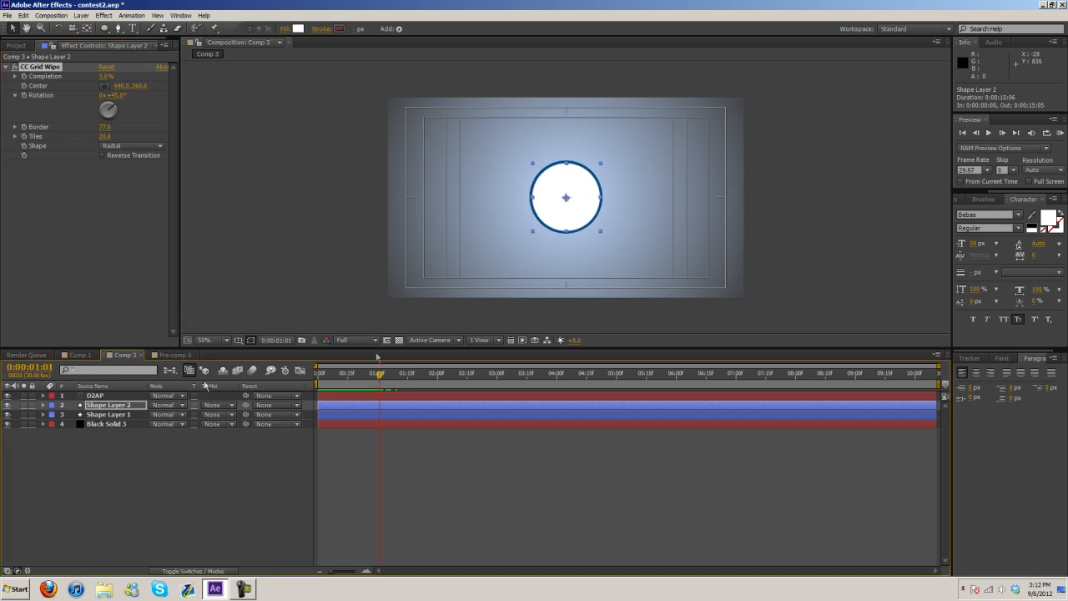
pyautogui.click(44, 405)
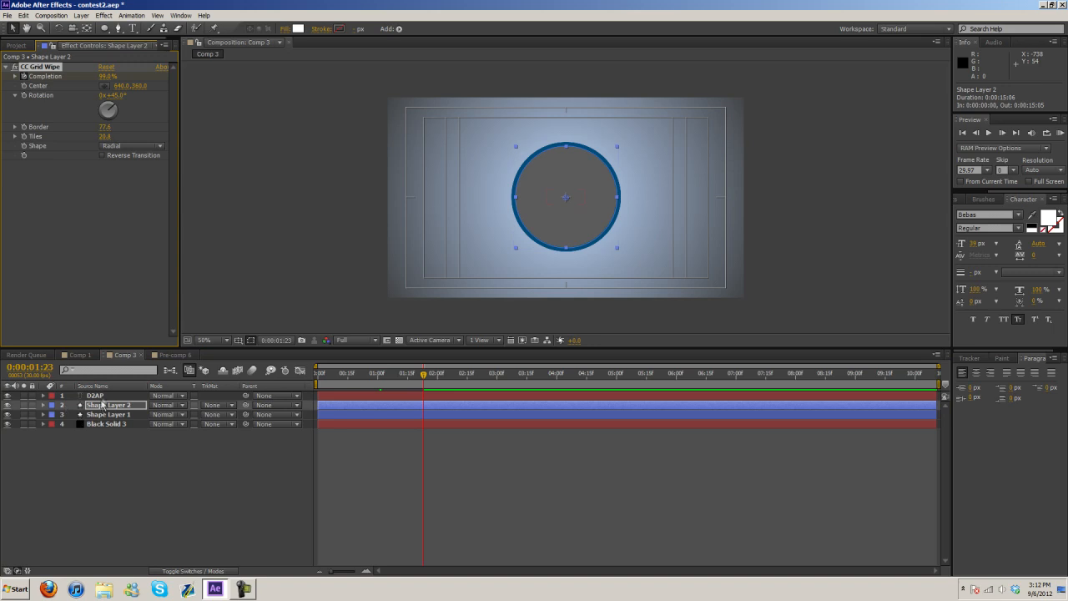
# Keyframe the D2AP text's Opacity from 0% to 100% and return to the start
pyautogui.click(43, 405)
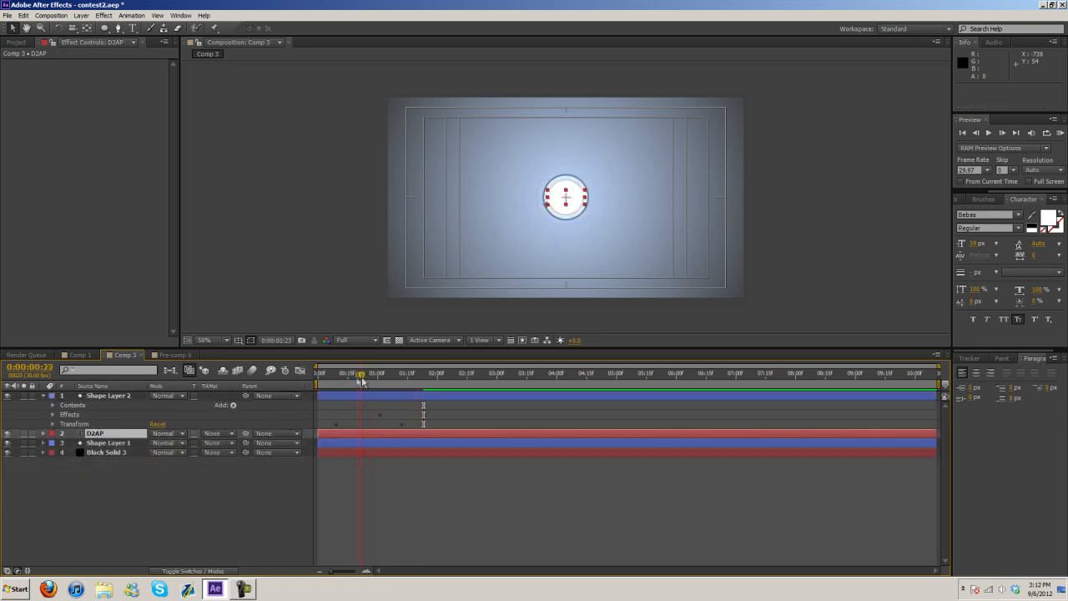
pyautogui.click(363, 373)
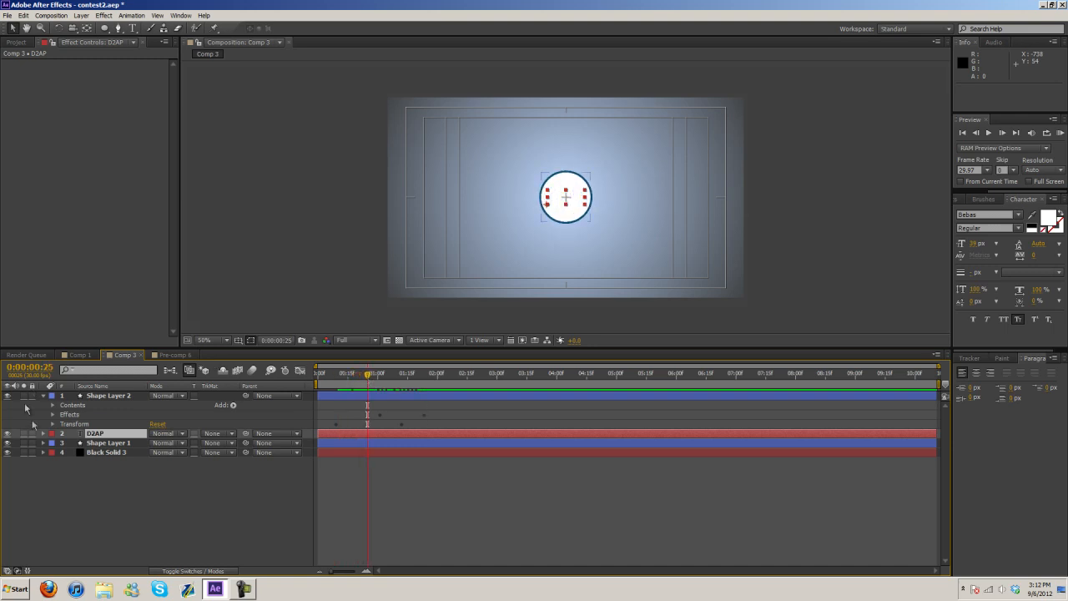
pyautogui.click(43, 434)
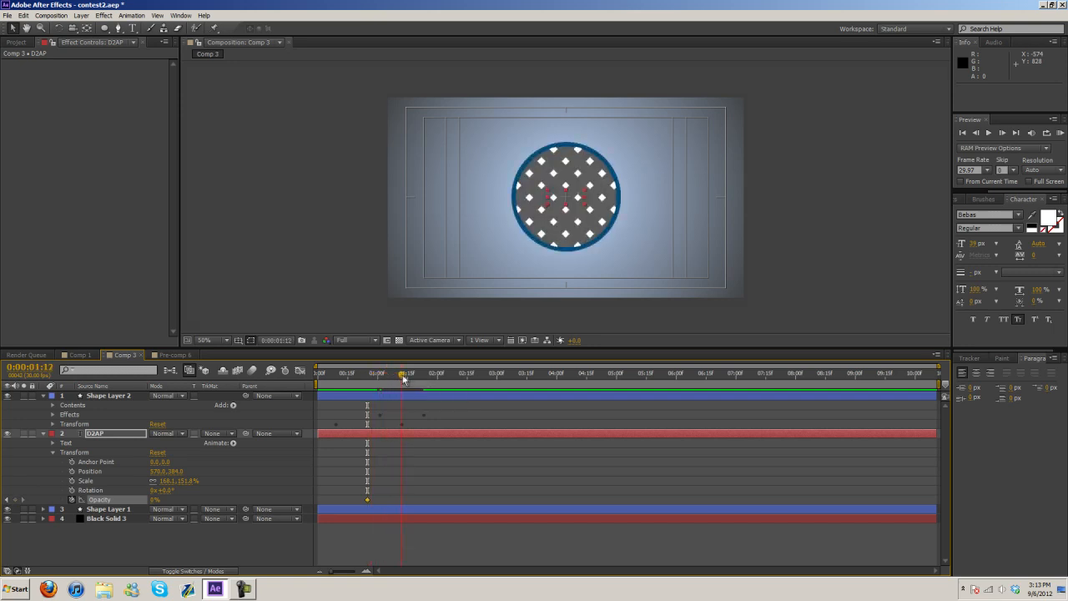
pyautogui.moveTo(403, 374); pyautogui.dragTo(387, 374)
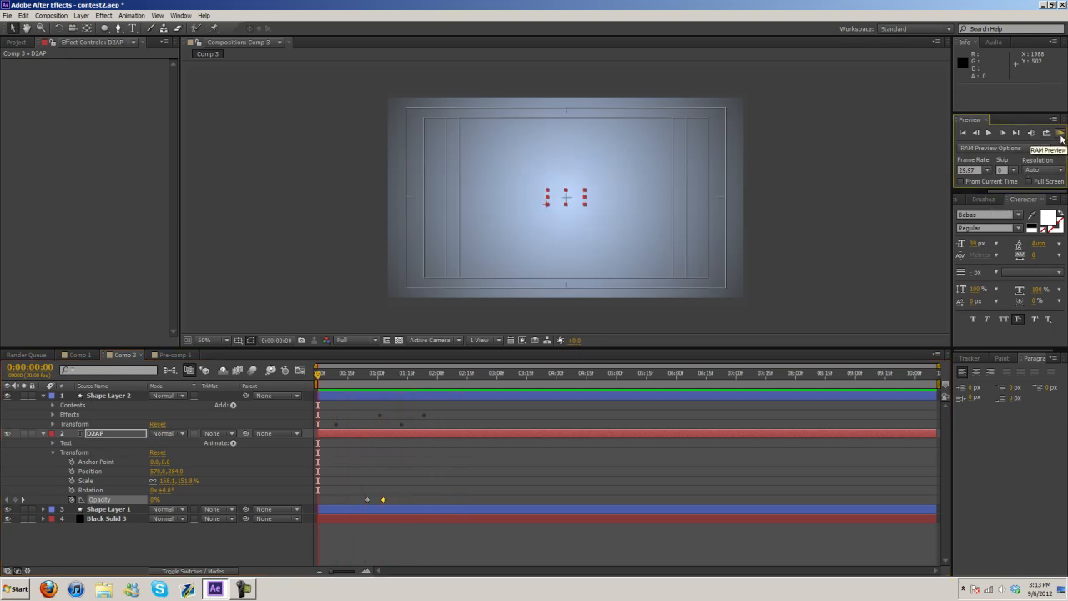
pyautogui.click(1062, 134)
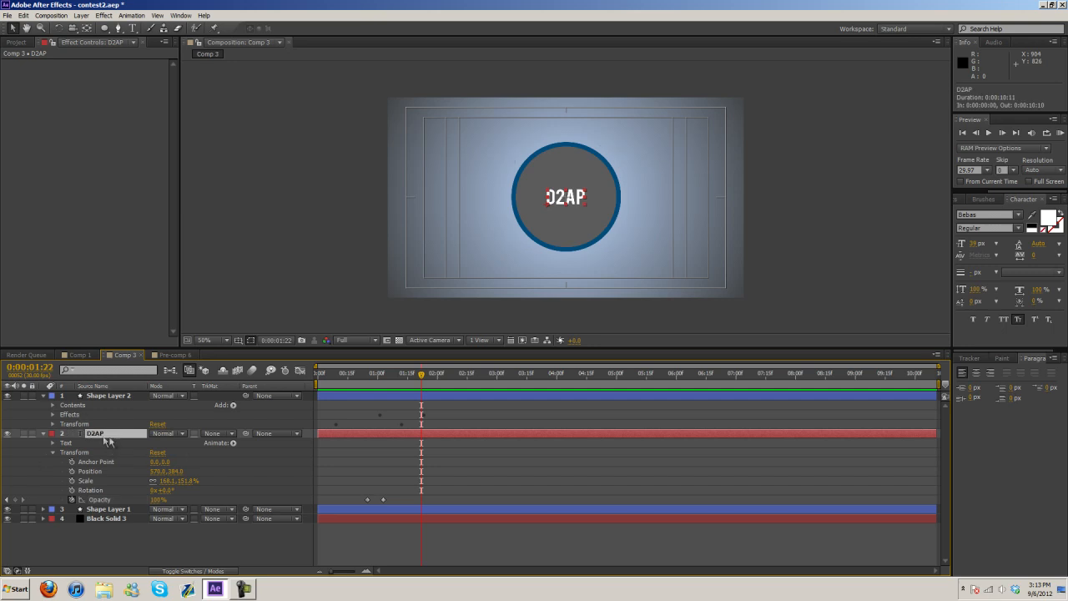
pyautogui.moveTo(489, 264)
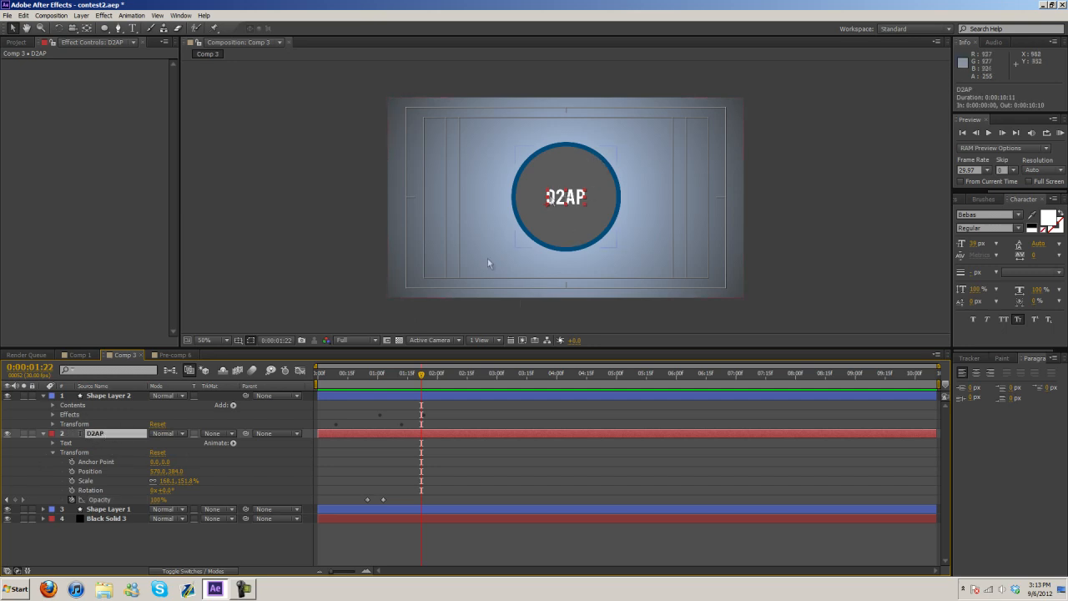
pyautogui.click(374, 373)
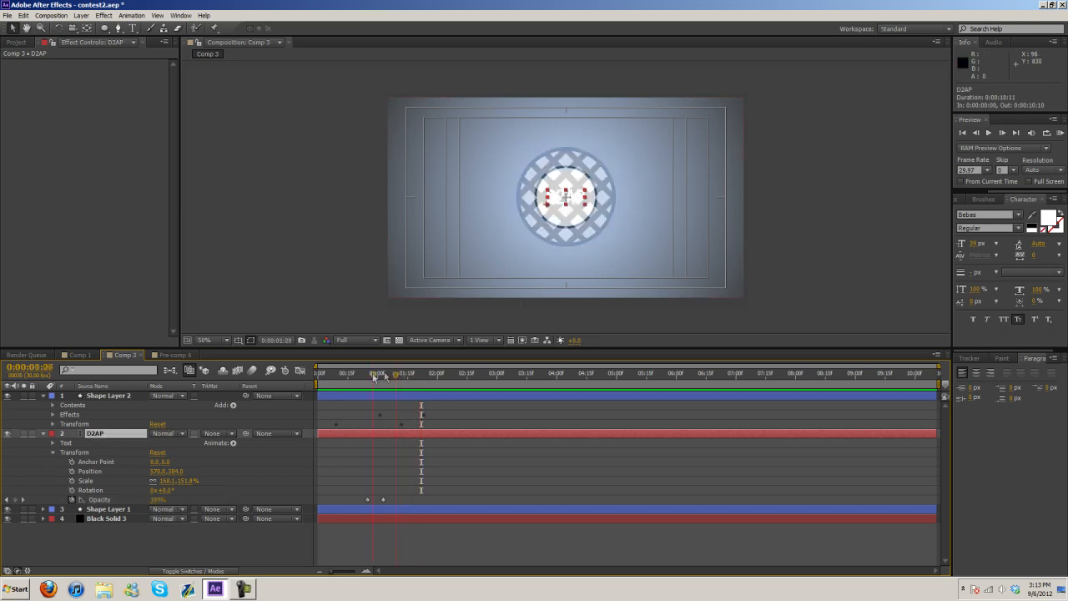
pyautogui.click(447, 372)
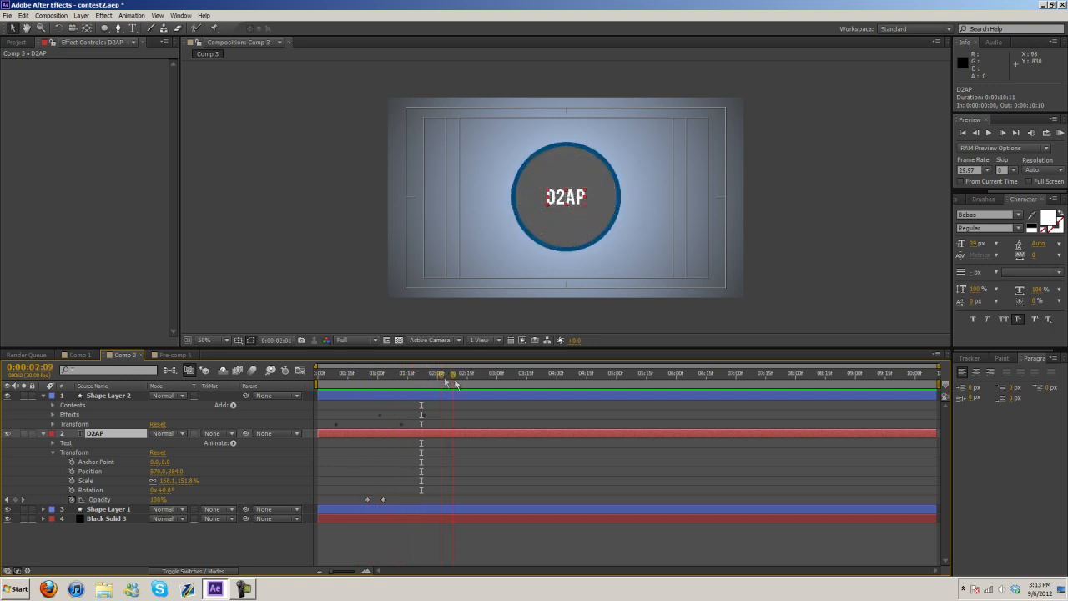